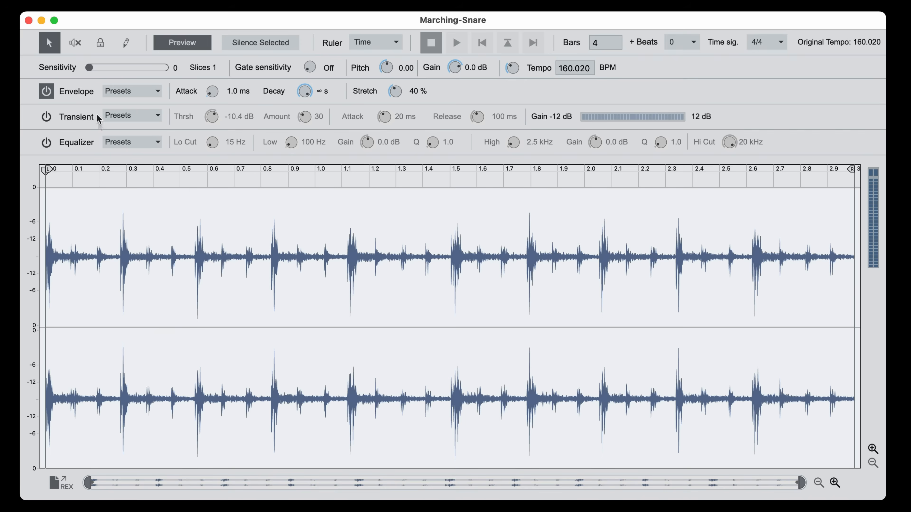
Raise slice sensitivity to 40 on the Marching-Snare loop and set slice attack to 1.3 ms.
{"action": "left_click_drag", "start_coordinate": [90, 67], "coordinate": [124, 68]}
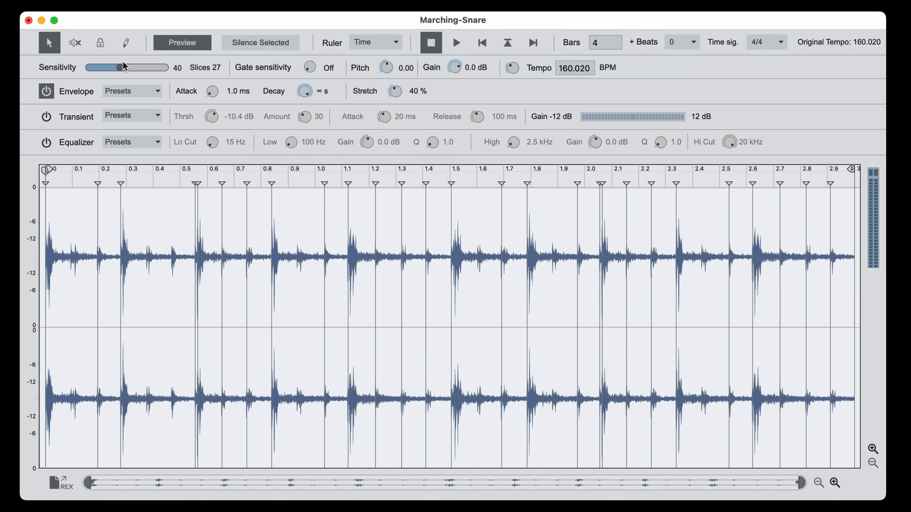
{"action": "left_click_drag", "start_coordinate": [113, 68], "coordinate": [143, 67]}
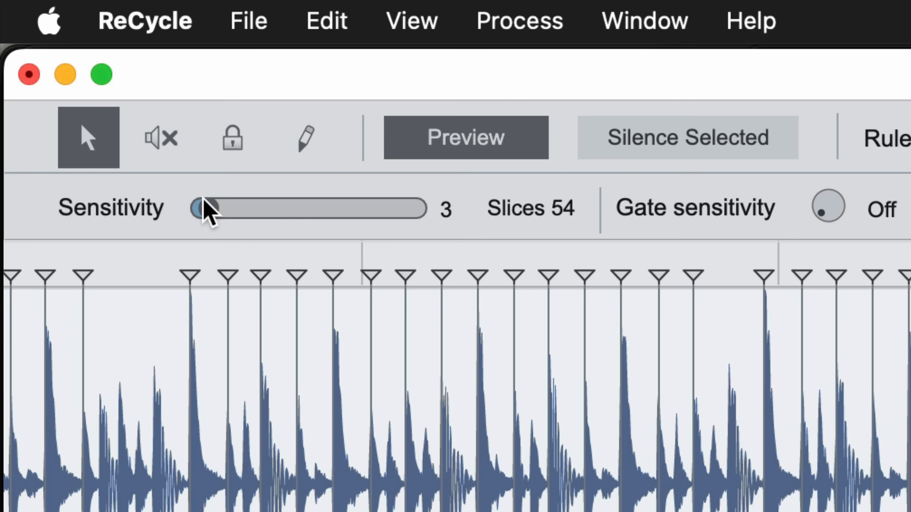
{"action": "left_click_drag", "start_coordinate": [201, 208], "coordinate": [290, 207]}
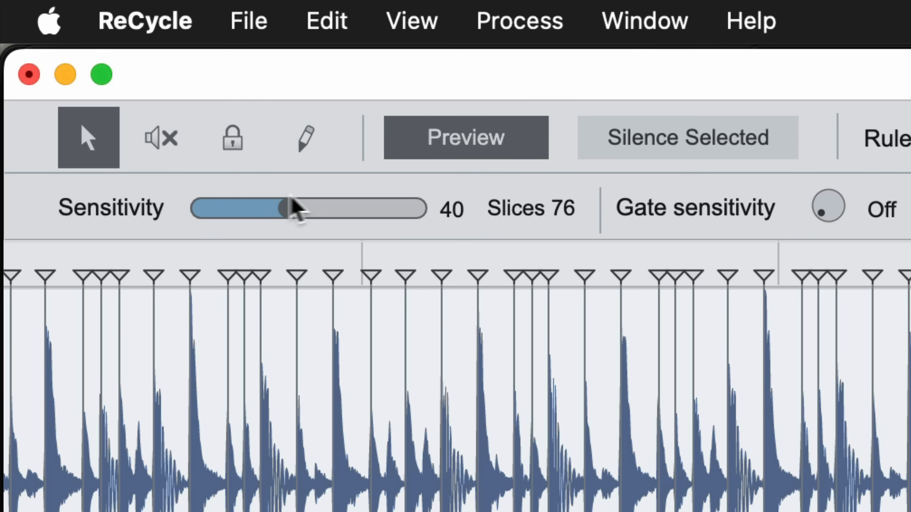
{"action": "left_click_drag", "start_coordinate": [285, 208], "coordinate": [409, 208]}
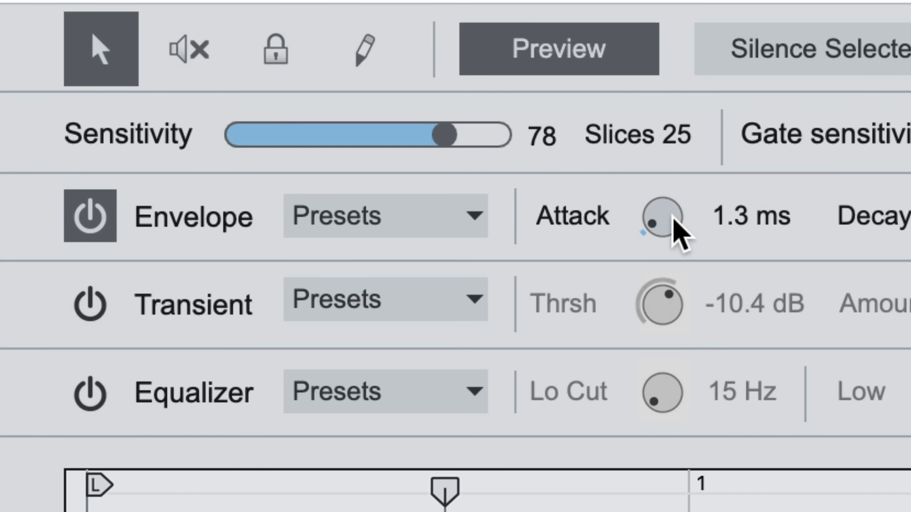
{"action": "left_click_drag", "start_coordinate": [659, 217], "coordinate": [659, 197]}
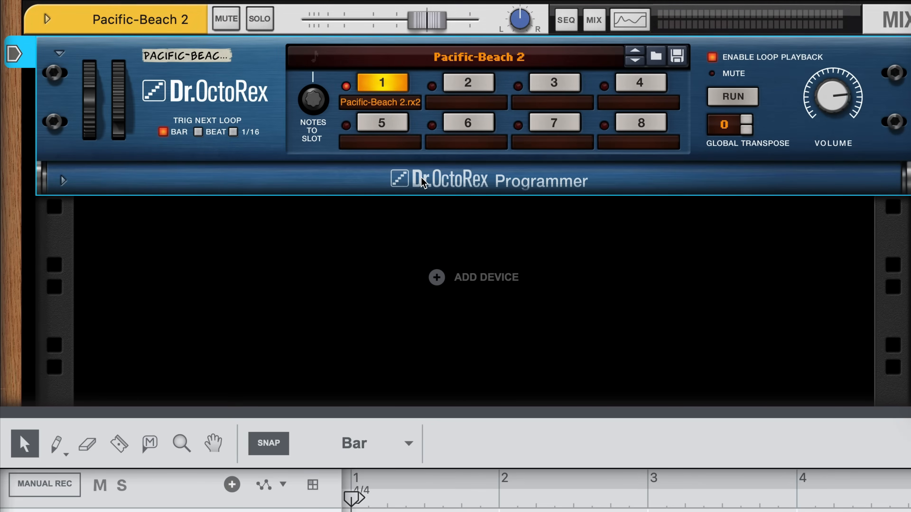
{"action": "left_click", "coordinate": [62, 181]}
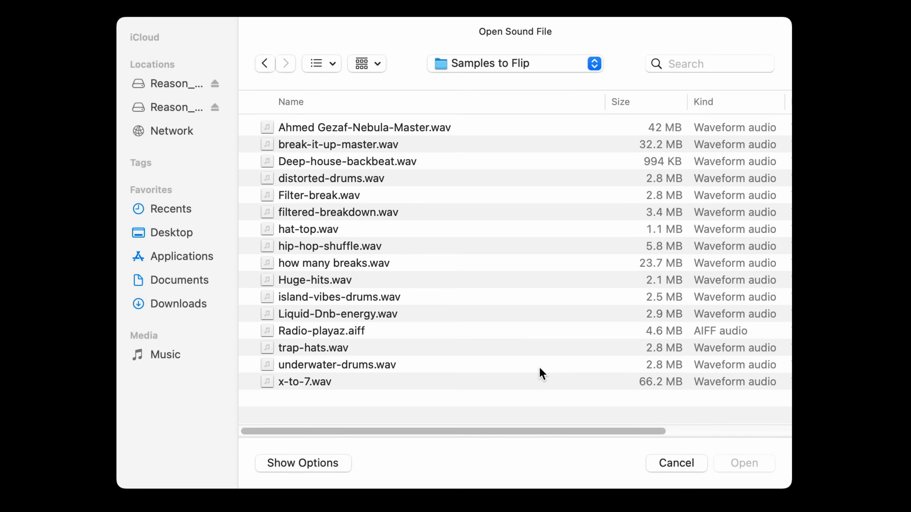
{"action": "mouse_move", "coordinate": [288, 254]}
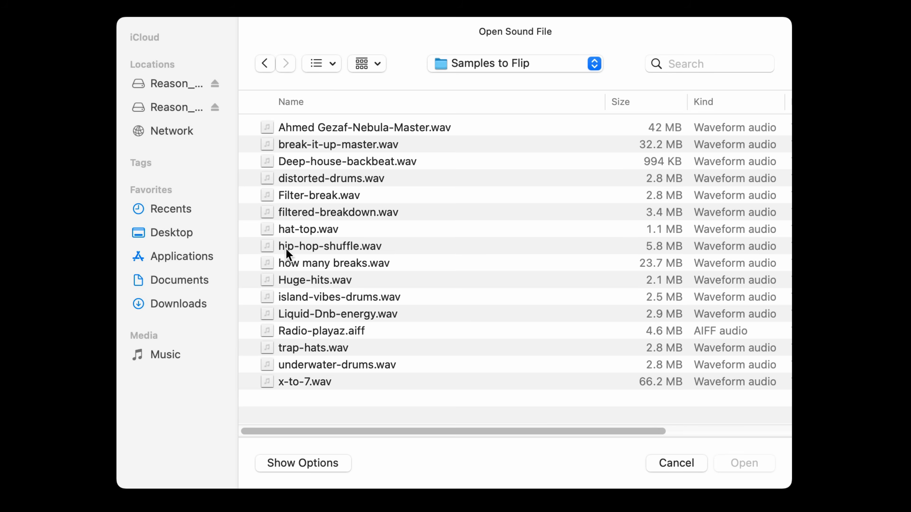
Load hip-hop-shuffle.wav from Samples to Flip and preview the 4-bar loop.
{"action": "left_click", "coordinate": [330, 246]}
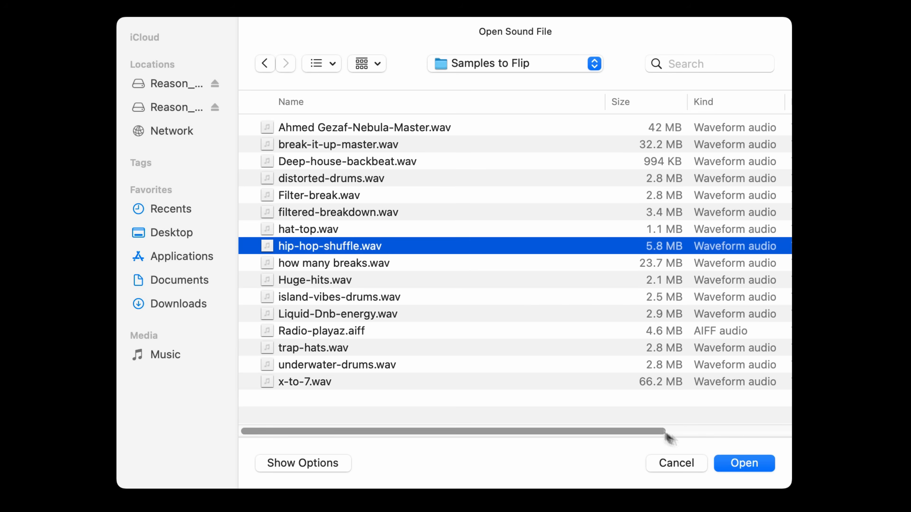
{"action": "left_click", "coordinate": [745, 463]}
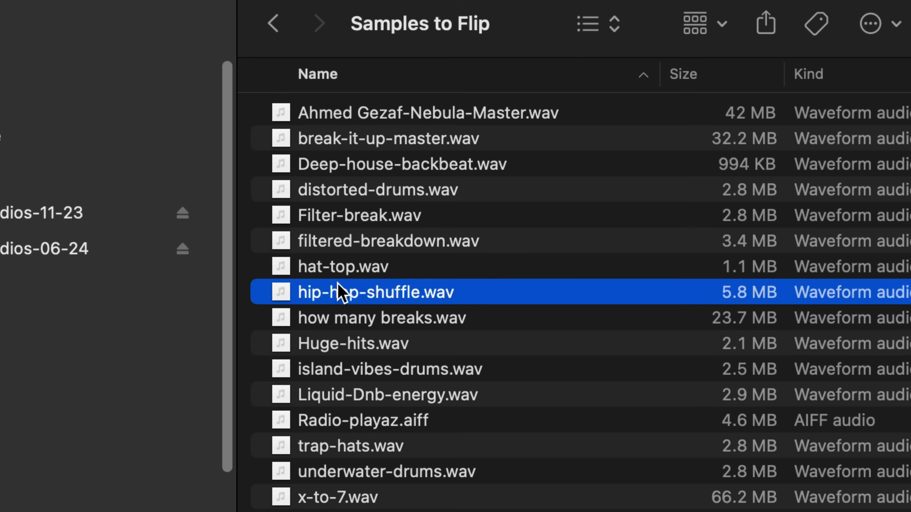
{"action": "key", "text": "space"}
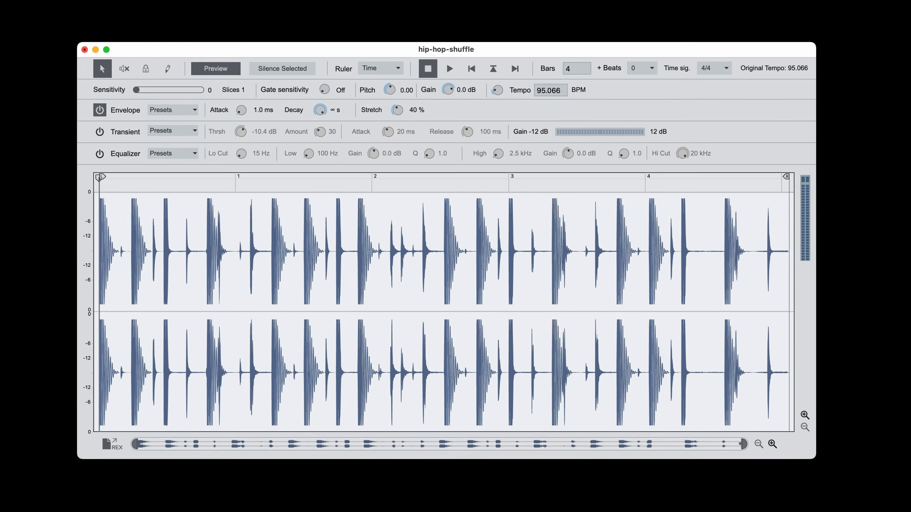
Start placing slice markers on the hip-hop-shuffle waveform at its drum hits.
{"action": "left_click_drag", "start_coordinate": [446, 49], "coordinate": [447, 37]}
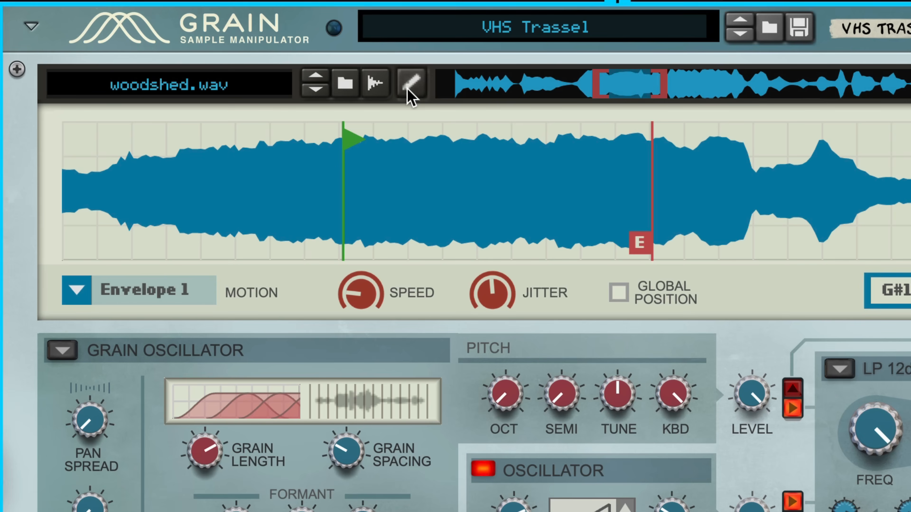
{"action": "left_click", "coordinate": [410, 83]}
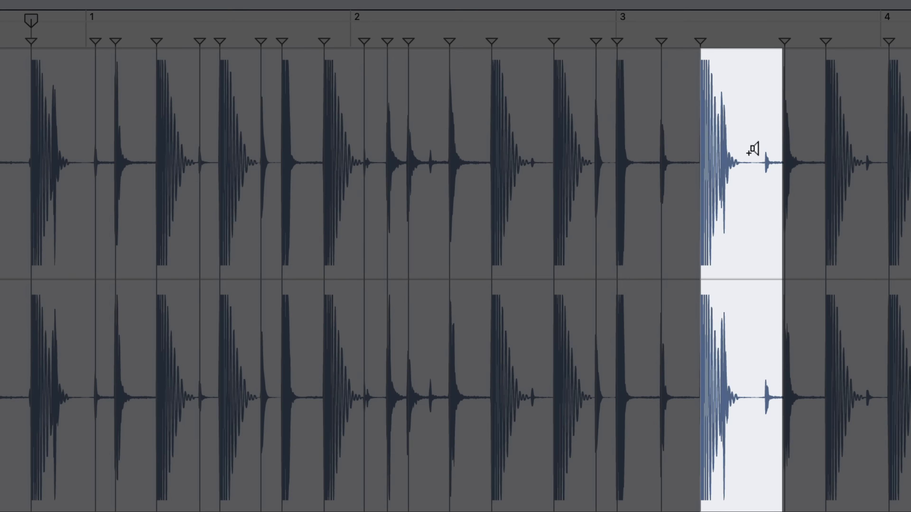
Audition the slice just after beat 3 of the 31-slice hip-hop-shuffle loop.
{"action": "left_click", "coordinate": [700, 23]}
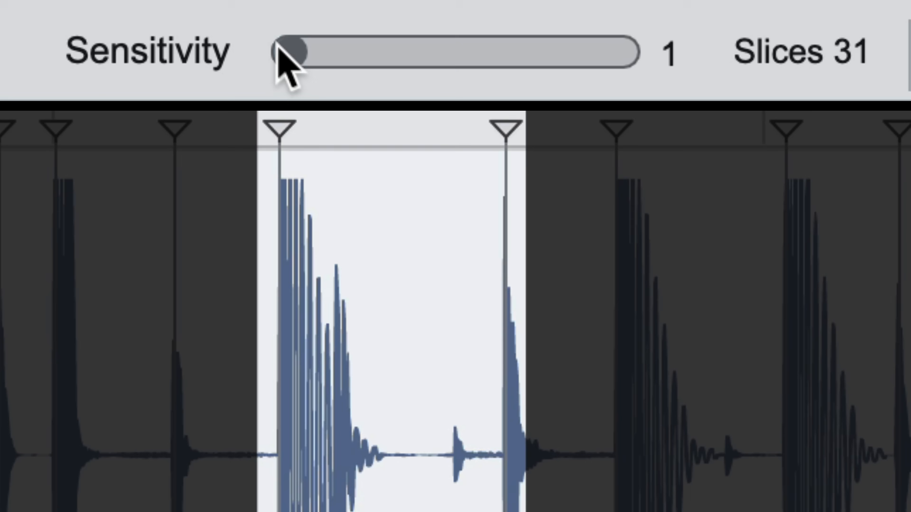
Sweep sensitivity up past 79 and settle it at 65 for 40 slices.
{"action": "left_click_drag", "start_coordinate": [291, 53], "coordinate": [293, 53]}
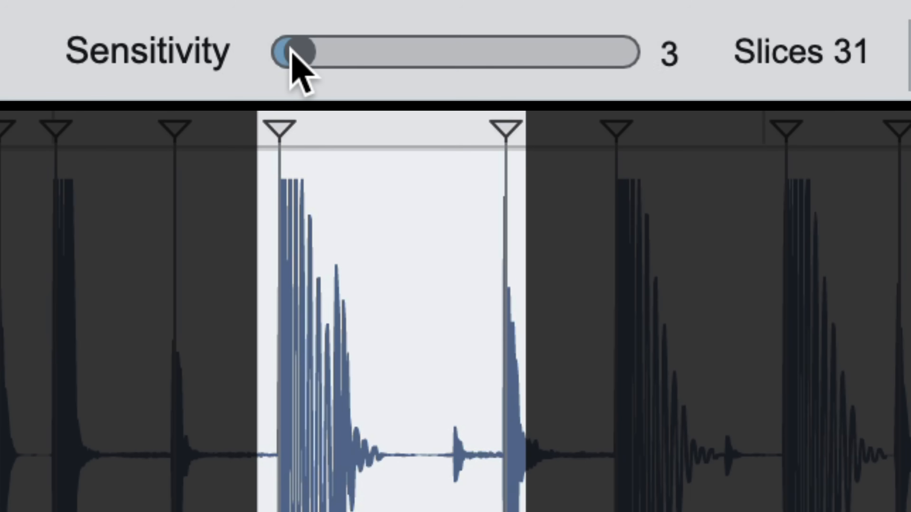
{"action": "left_click_drag", "start_coordinate": [290, 53], "coordinate": [346, 54]}
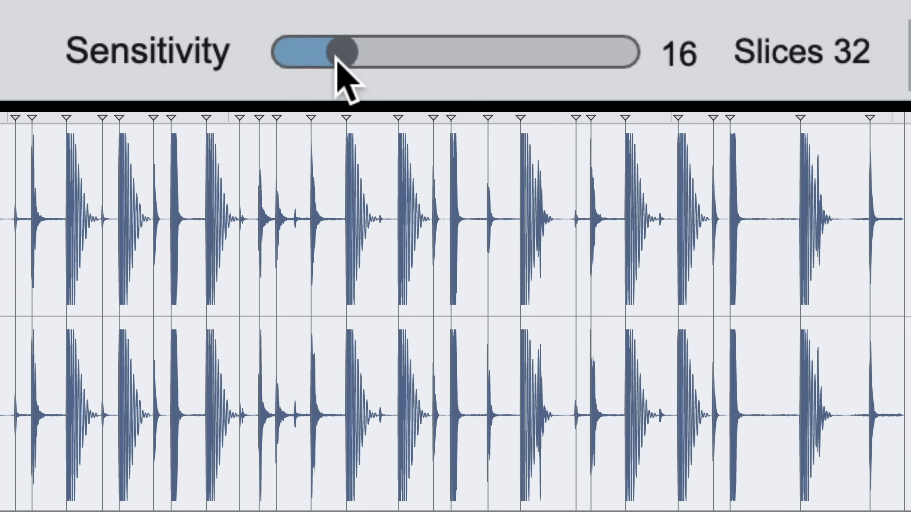
{"action": "left_click_drag", "start_coordinate": [342, 53], "coordinate": [360, 53]}
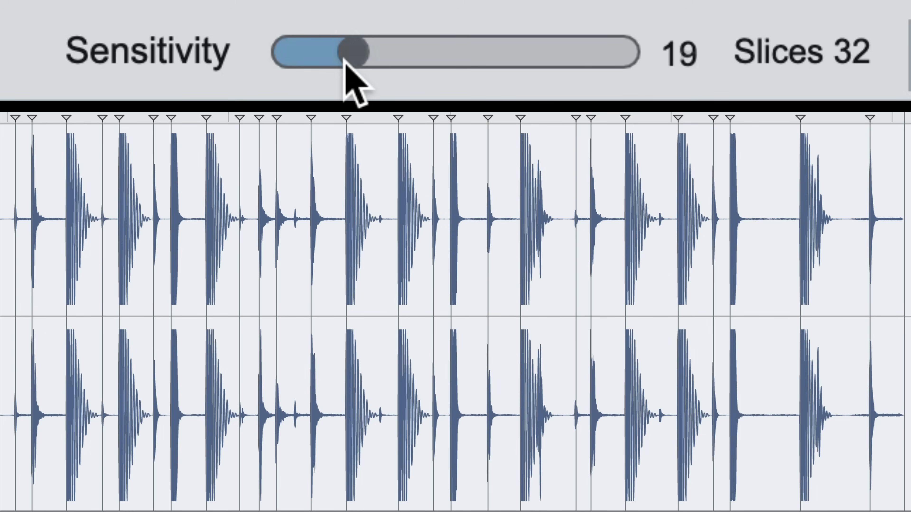
{"action": "left_click_drag", "start_coordinate": [355, 52], "coordinate": [409, 52]}
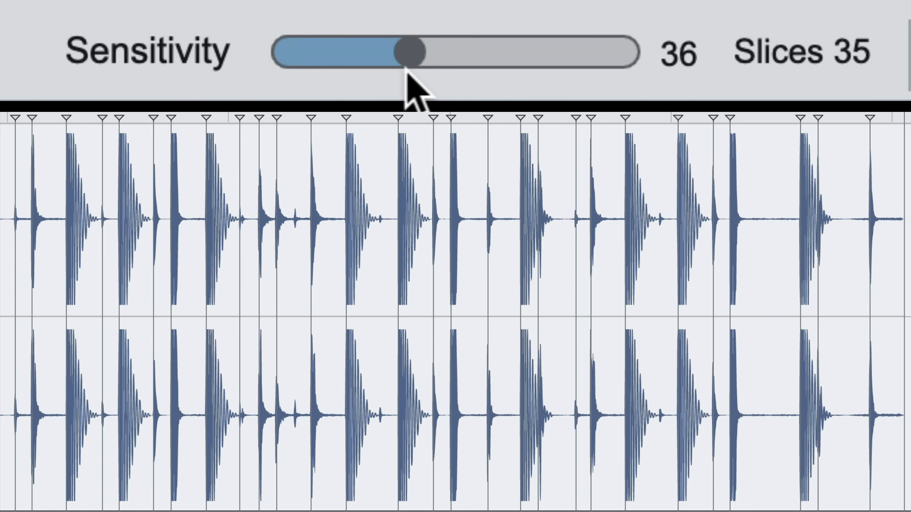
{"action": "left_click_drag", "start_coordinate": [409, 52], "coordinate": [470, 52]}
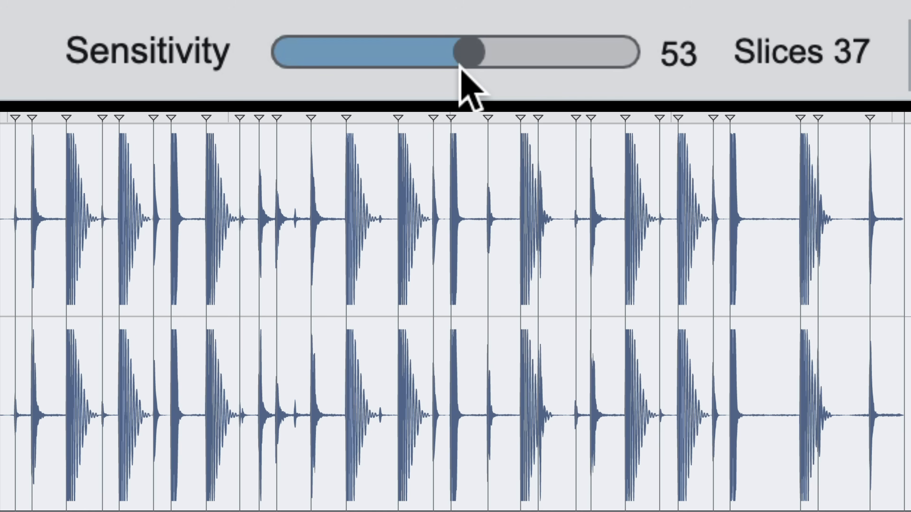
{"action": "left_click_drag", "start_coordinate": [469, 52], "coordinate": [510, 52]}
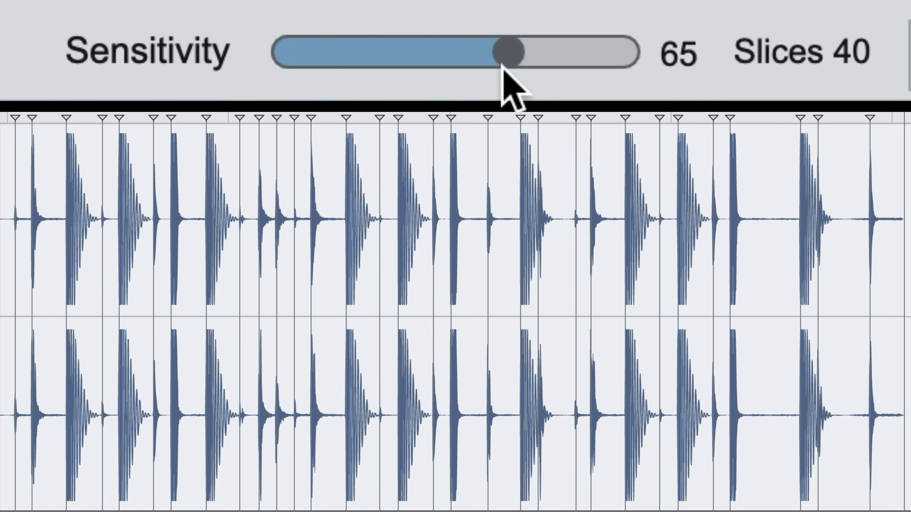
{"action": "left_click_drag", "start_coordinate": [508, 52], "coordinate": [546, 52]}
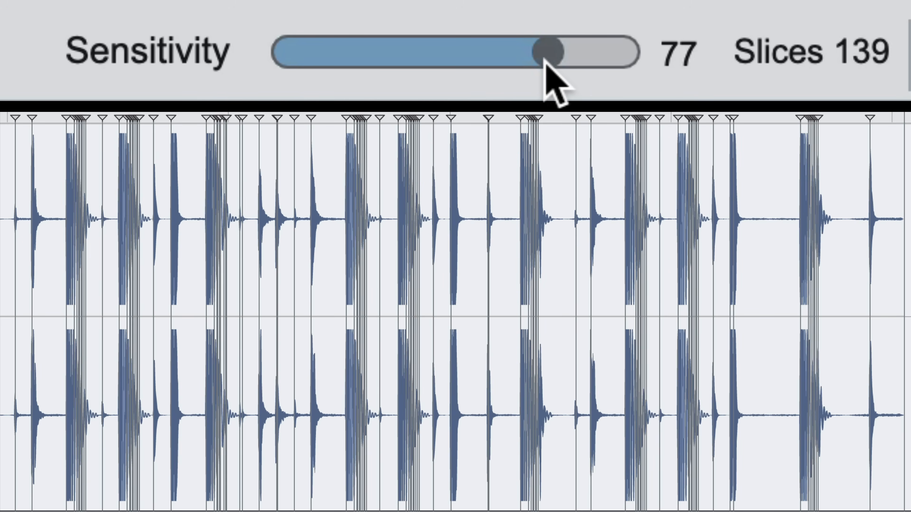
{"action": "left_click_drag", "start_coordinate": [543, 51], "coordinate": [558, 51]}
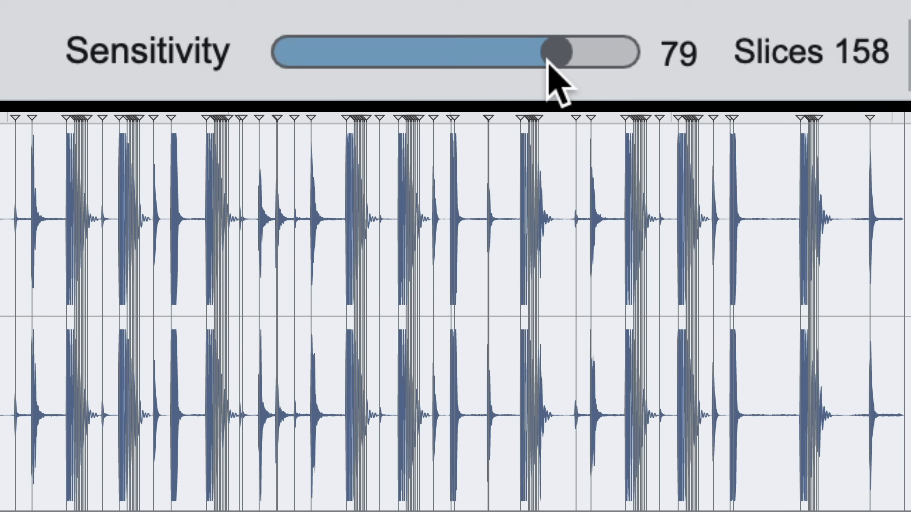
{"action": "left_click_drag", "start_coordinate": [561, 52], "coordinate": [543, 52]}
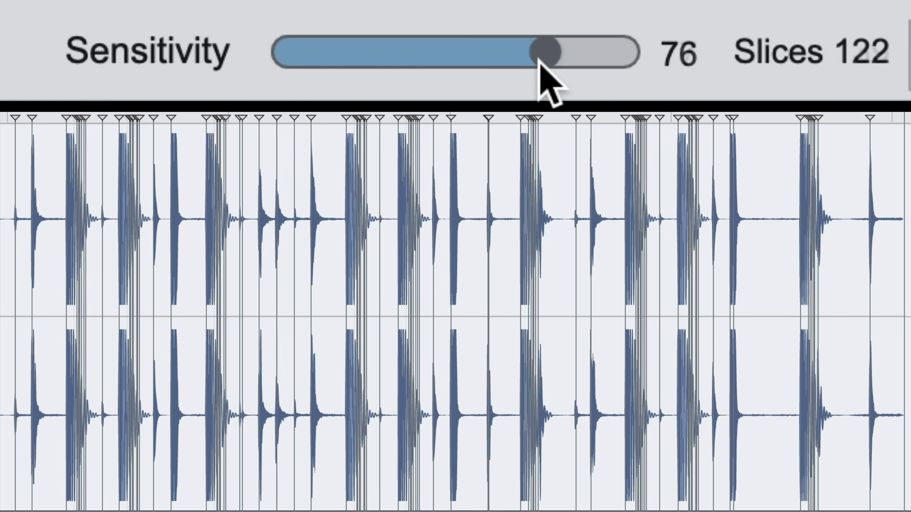
{"action": "left_click_drag", "start_coordinate": [543, 52], "coordinate": [511, 52]}
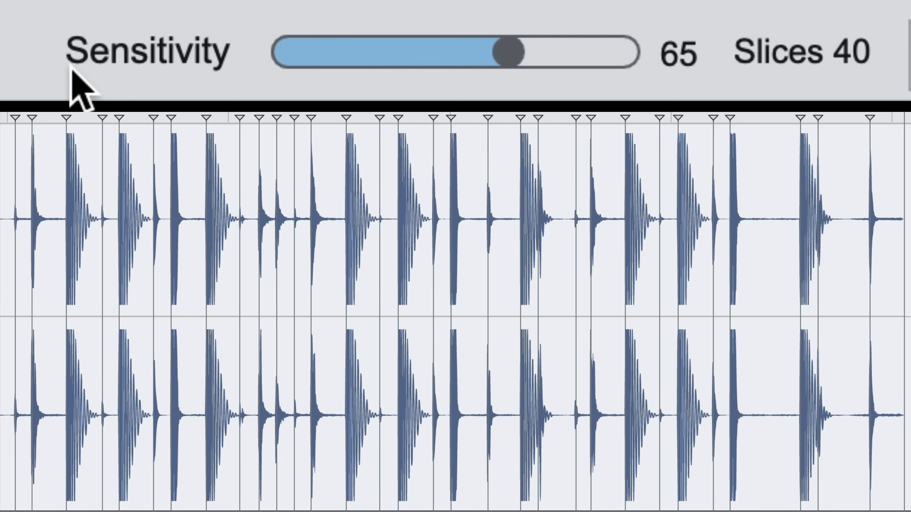
Save the sliced hip-hop-shuffle loop as a REX2 file in Samples to Flip.
{"action": "left_click", "coordinate": [199, 16]}
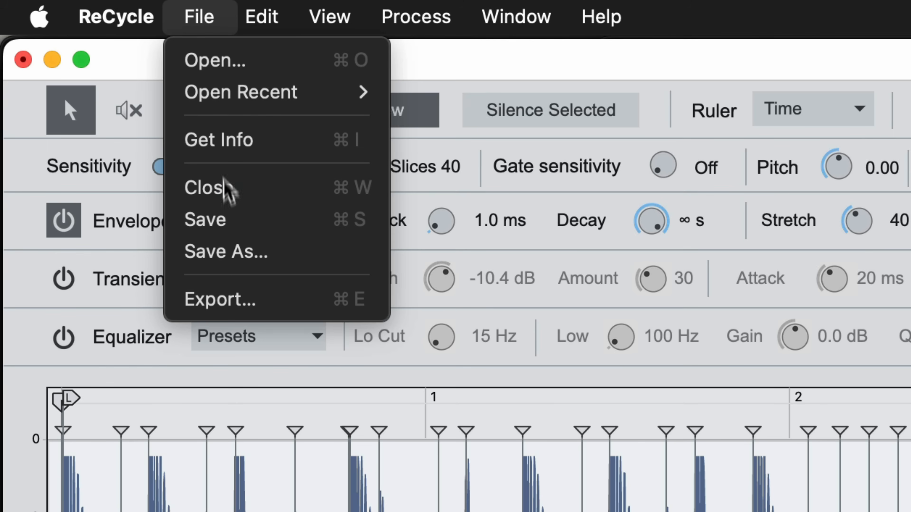
{"action": "left_click", "coordinate": [226, 251]}
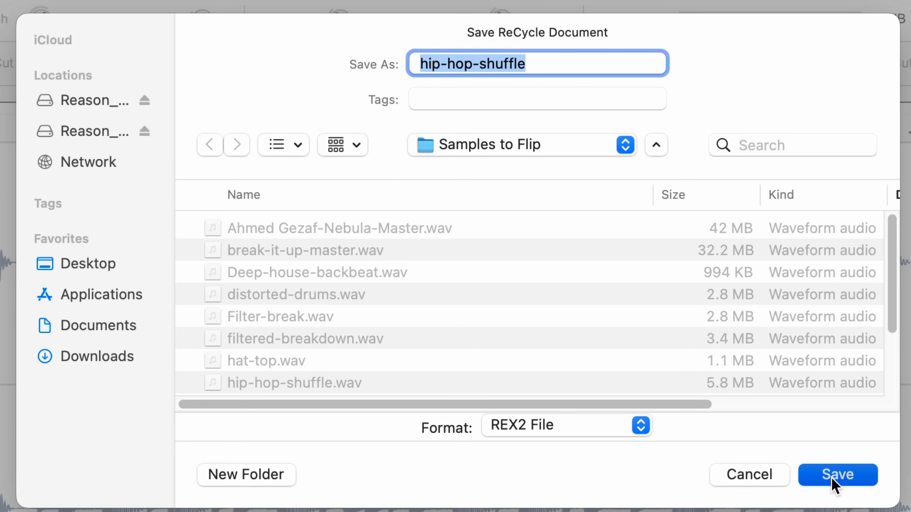
{"action": "left_click", "coordinate": [836, 474]}
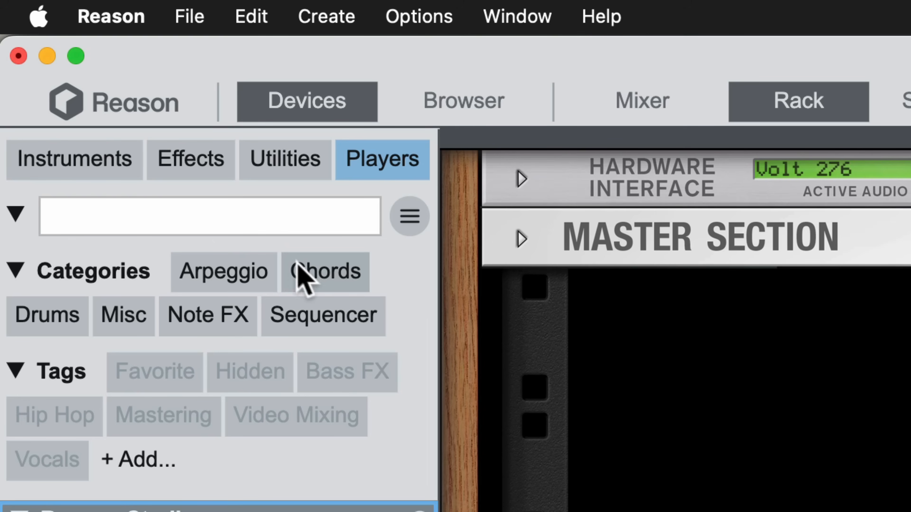
Add a Dr. Octo Rex loop player from Instruments to the rack with hip-hop-shuffle.rx2 loaded.
{"action": "left_click", "coordinate": [73, 159]}
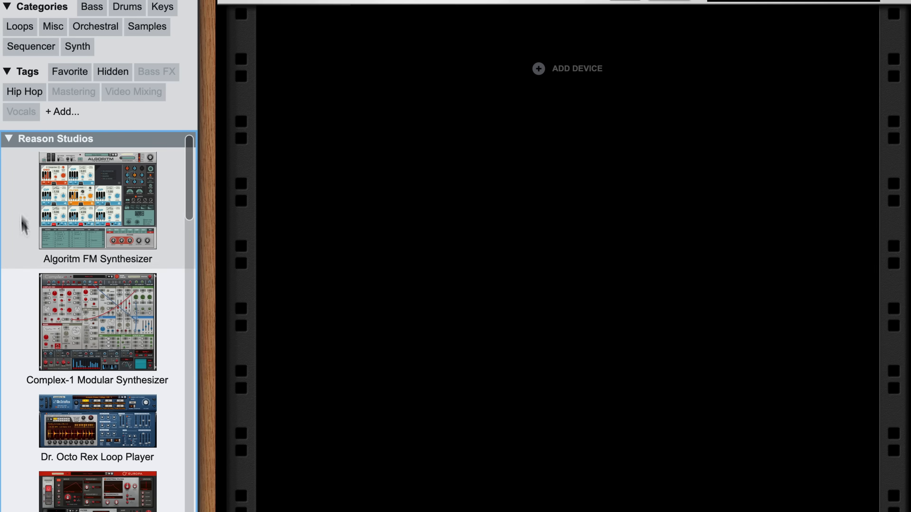
{"action": "left_click_drag", "start_coordinate": [98, 422], "coordinate": [444, 151]}
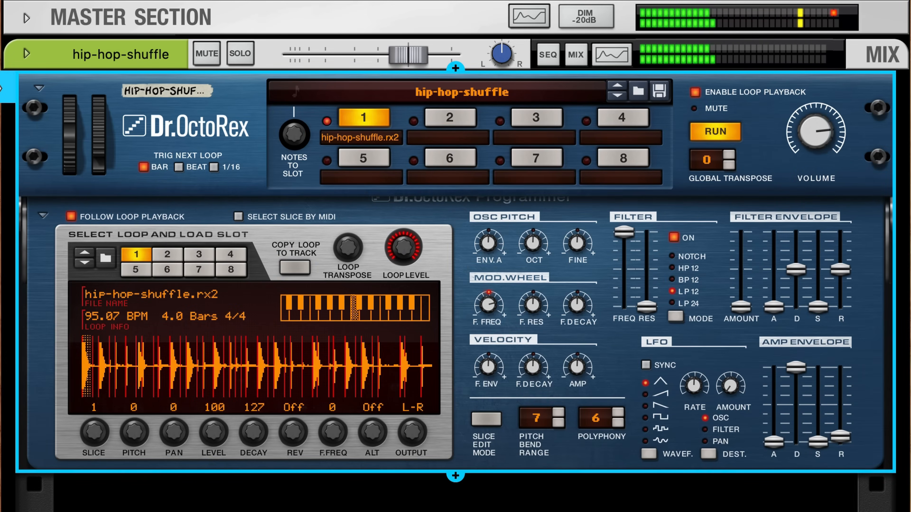
Adjust the song tempo and run the hip-hop-shuffle loop in Dr.OctoRex, then stop it.
{"action": "left_click", "coordinate": [715, 131]}
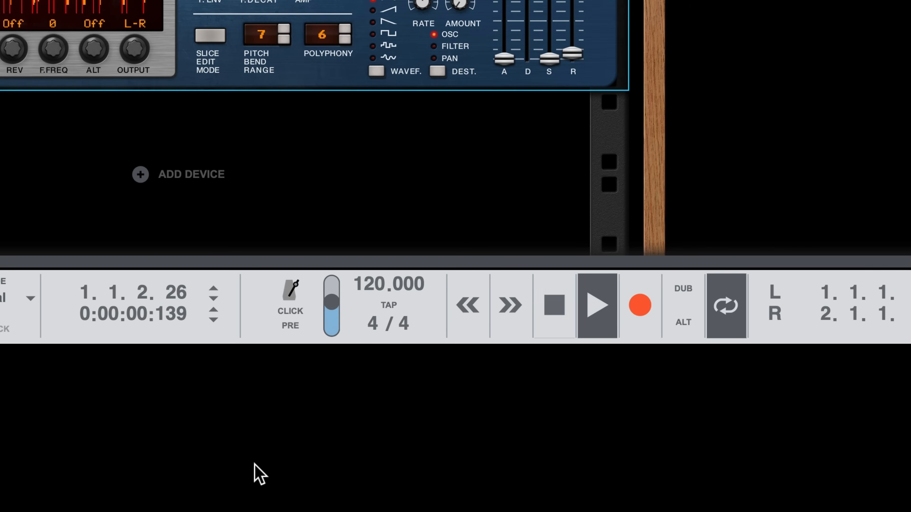
{"action": "left_click", "coordinate": [369, 285]}
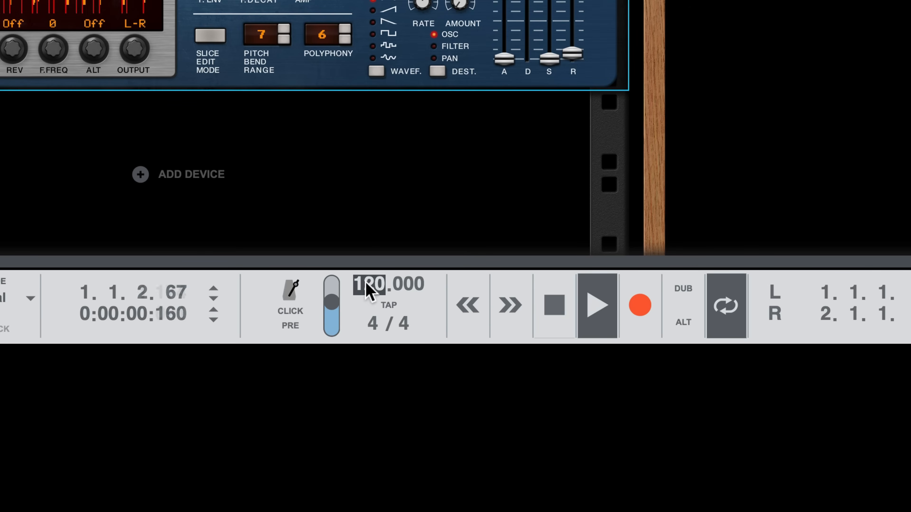
{"action": "left_click_drag", "start_coordinate": [372, 284], "coordinate": [362, 447]}
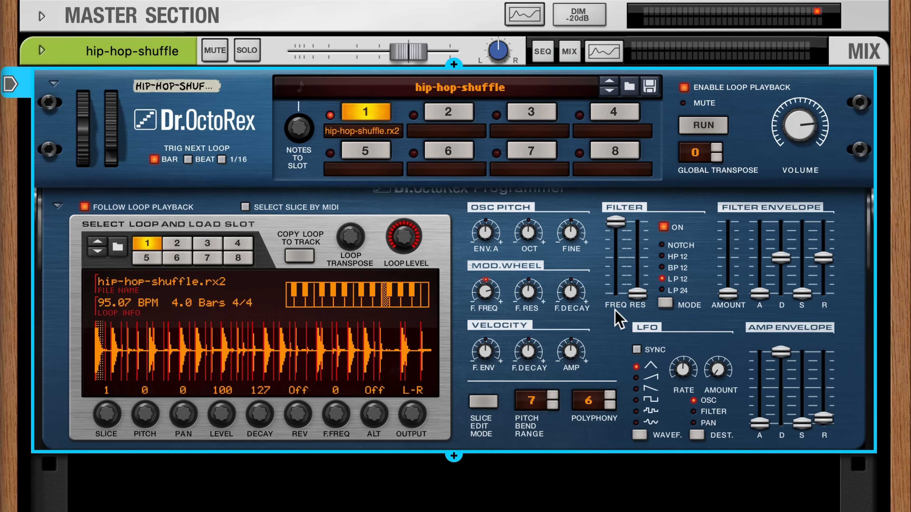
{"action": "mouse_move", "coordinate": [608, 353]}
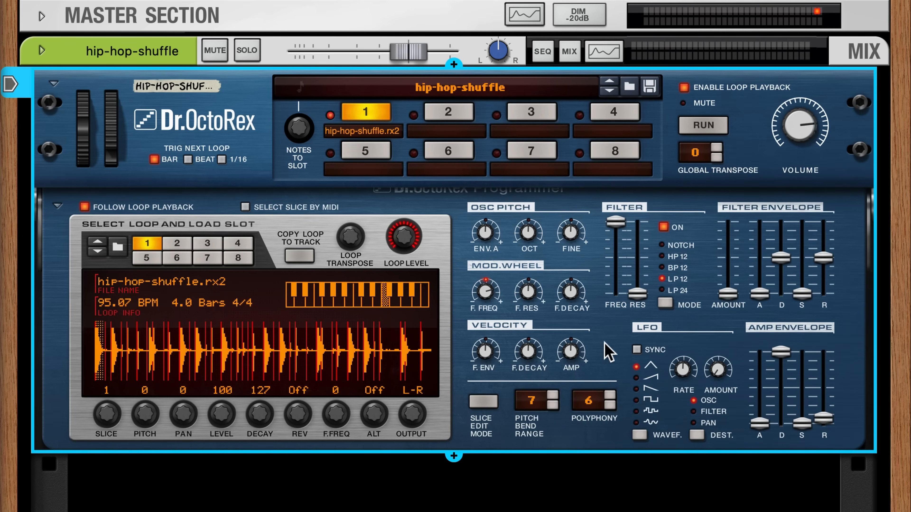
{"action": "left_click", "coordinate": [701, 125]}
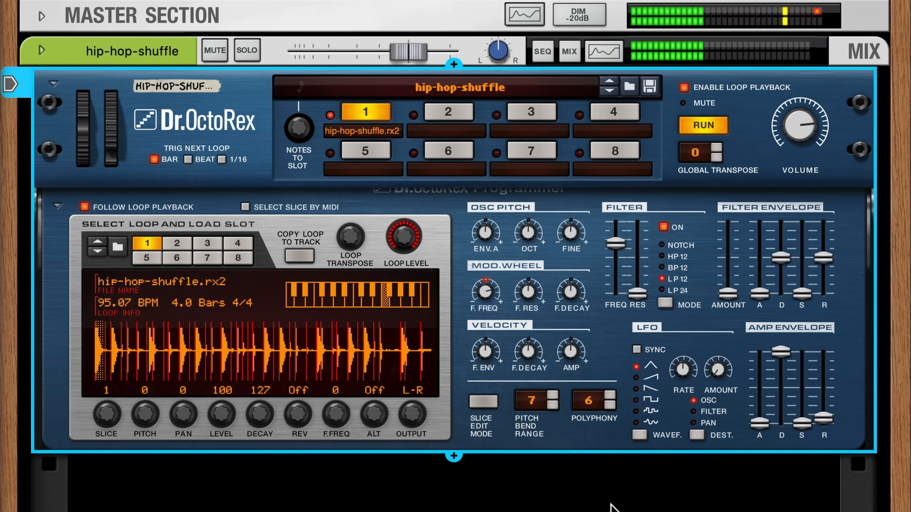
{"action": "left_click", "coordinate": [702, 125]}
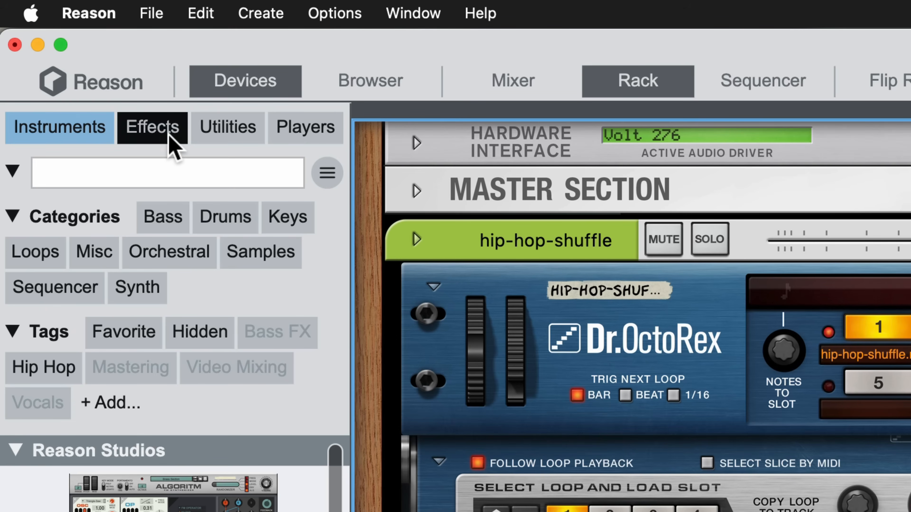
Filter the Devices browser by searching 'ri'.
{"action": "type", "text": "ri"}
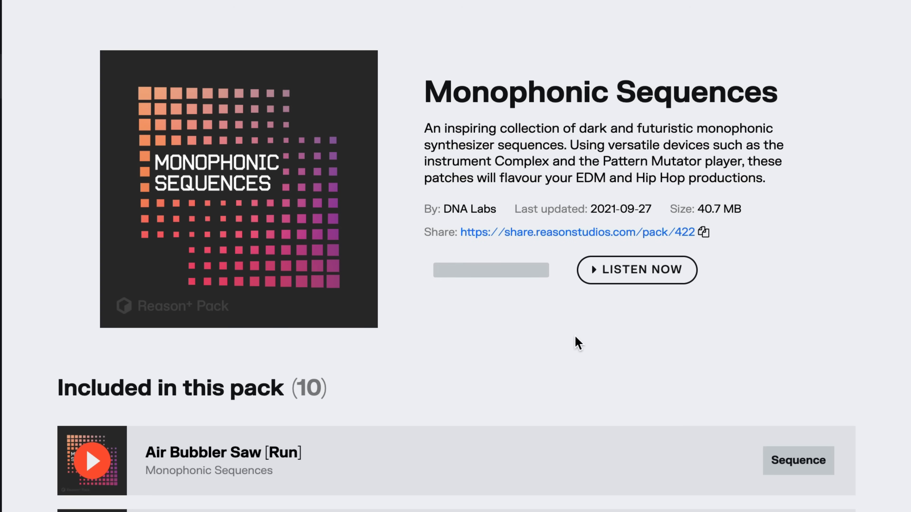
Finish installing the Monophonic Sequences pack and open it in Reason.
{"action": "left_click", "coordinate": [636, 269]}
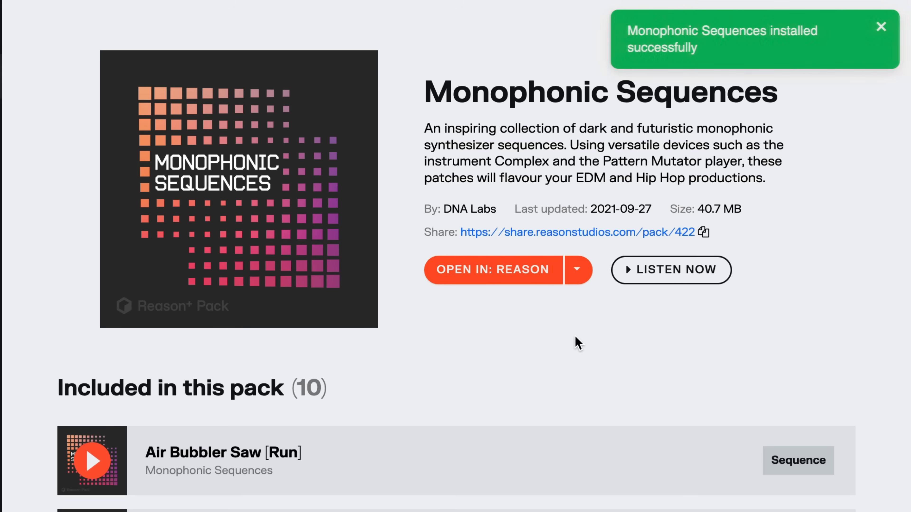
{"action": "left_click", "coordinate": [491, 270]}
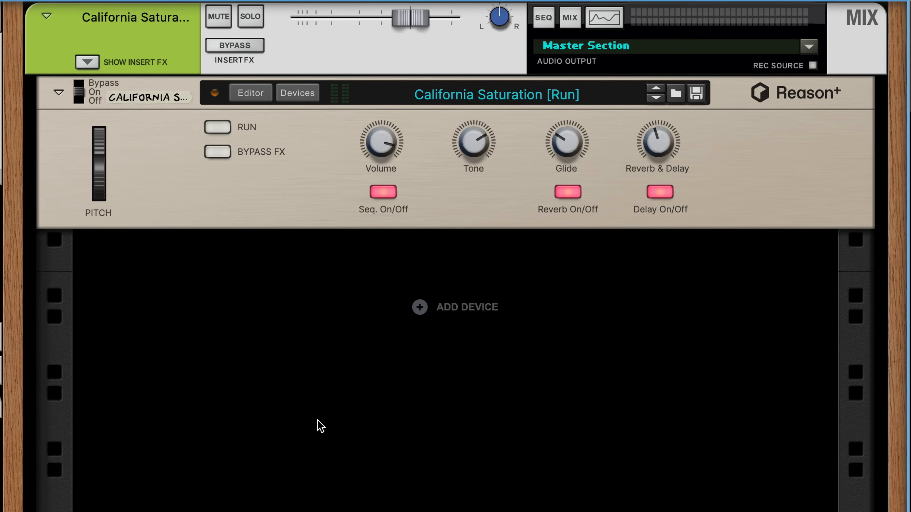
Run the California Saturation sequence player, then stop playback.
{"action": "left_click", "coordinate": [217, 127]}
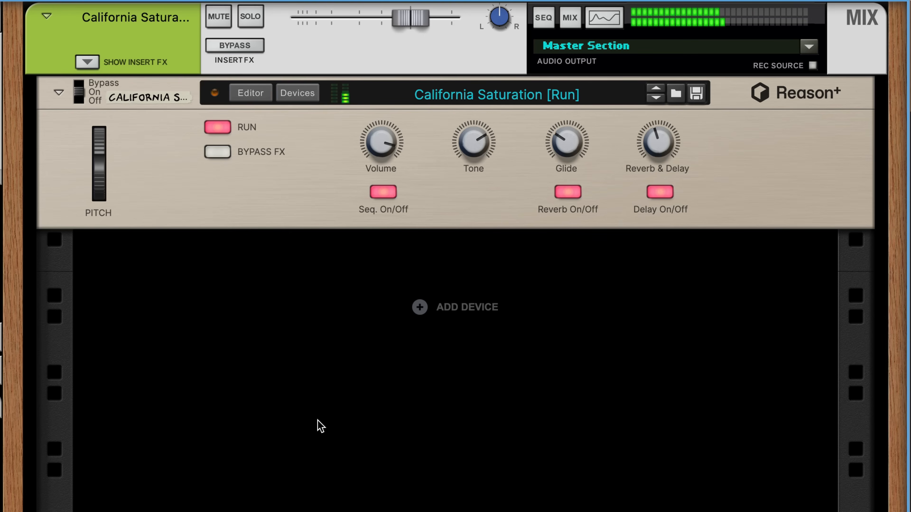
{"action": "left_click", "coordinate": [455, 307]}
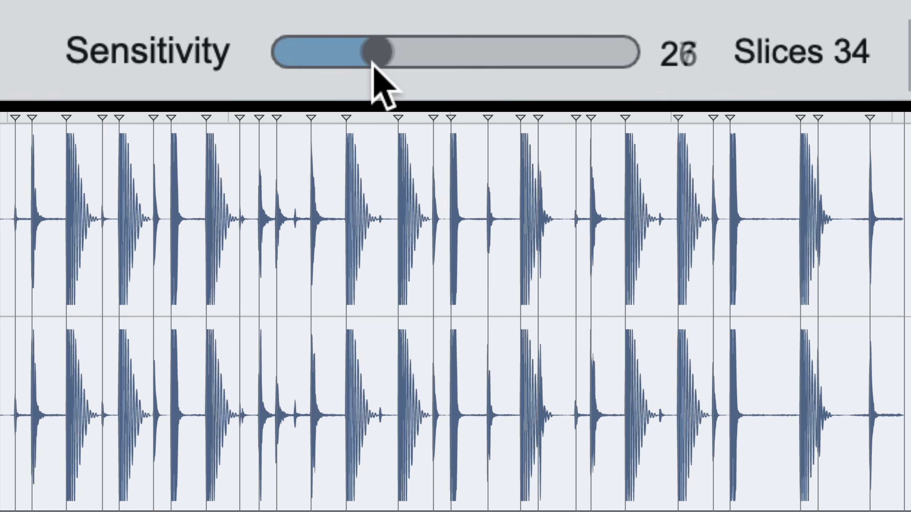
Raise Sensitivity from about 26 to 49 so the drum loop reaches 36 slices.
{"action": "left_click_drag", "start_coordinate": [378, 52], "coordinate": [456, 52]}
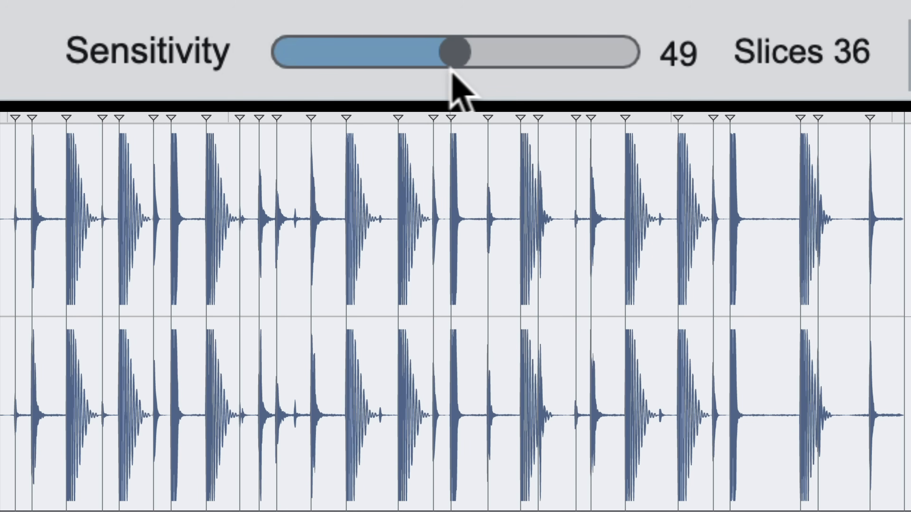
{"action": "left_click_drag", "start_coordinate": [456, 52], "coordinate": [510, 52]}
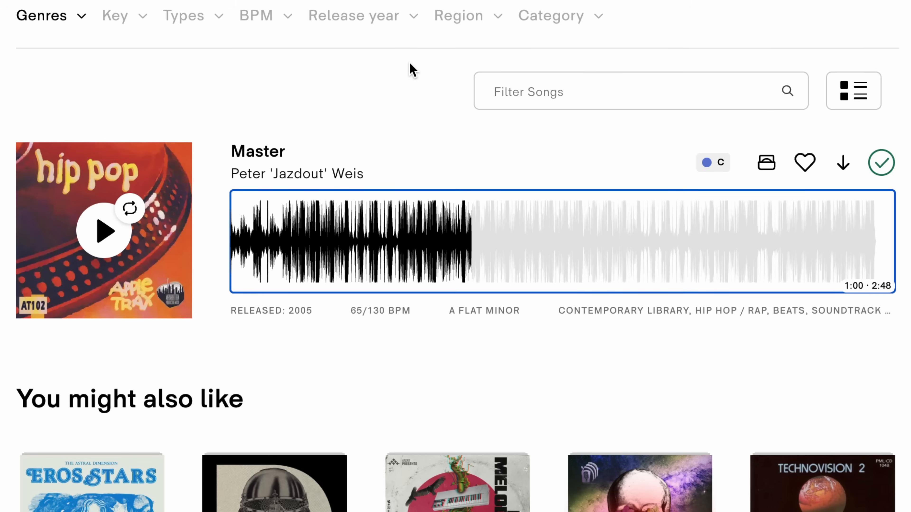
Preview the track Master on the library site before loading Radio-Playaz-Rif into ReCycle.
{"action": "left_click", "coordinate": [104, 231]}
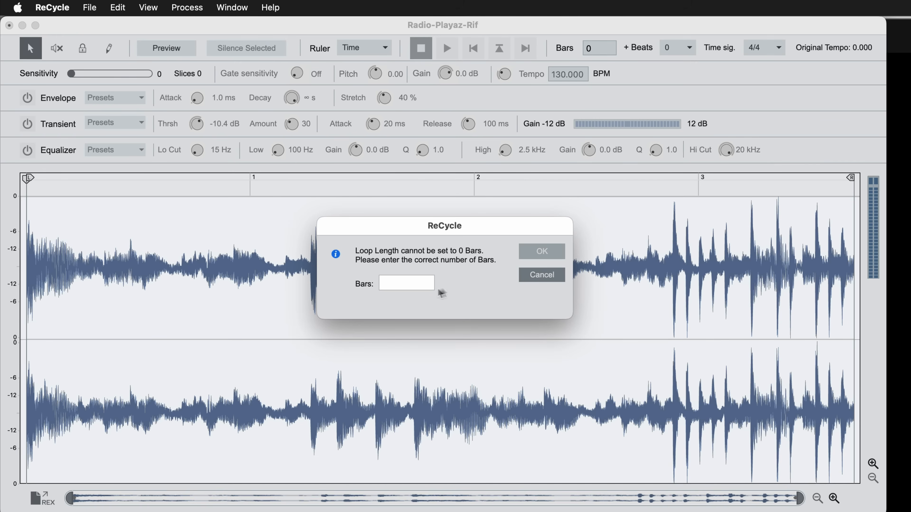
Enter the loop length in bars for Radio-Playaz-Rif and confirm it.
{"action": "left_click", "coordinate": [407, 283]}
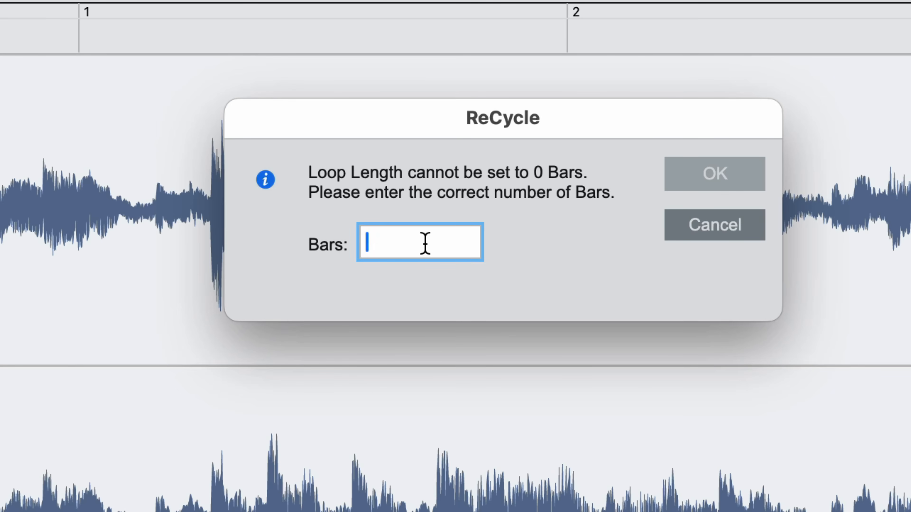
{"action": "left_click", "coordinate": [713, 225]}
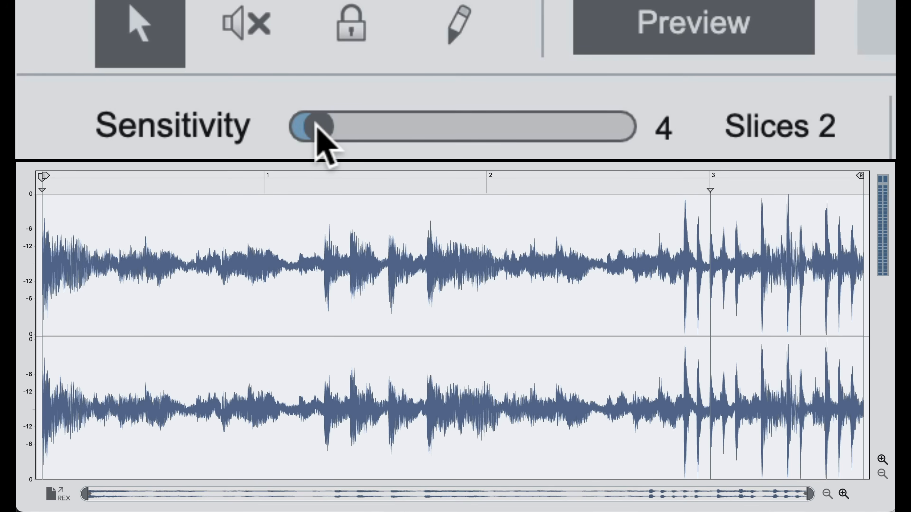
Raise Sensitivity step by step to about 85, splitting the loop into 33 slices.
{"action": "left_click_drag", "start_coordinate": [314, 124], "coordinate": [360, 125]}
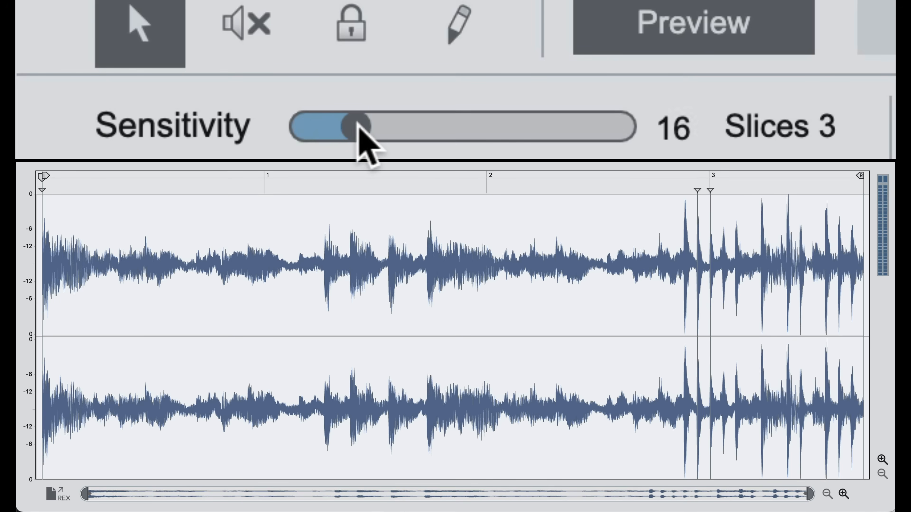
{"action": "left_click_drag", "start_coordinate": [354, 125], "coordinate": [451, 124]}
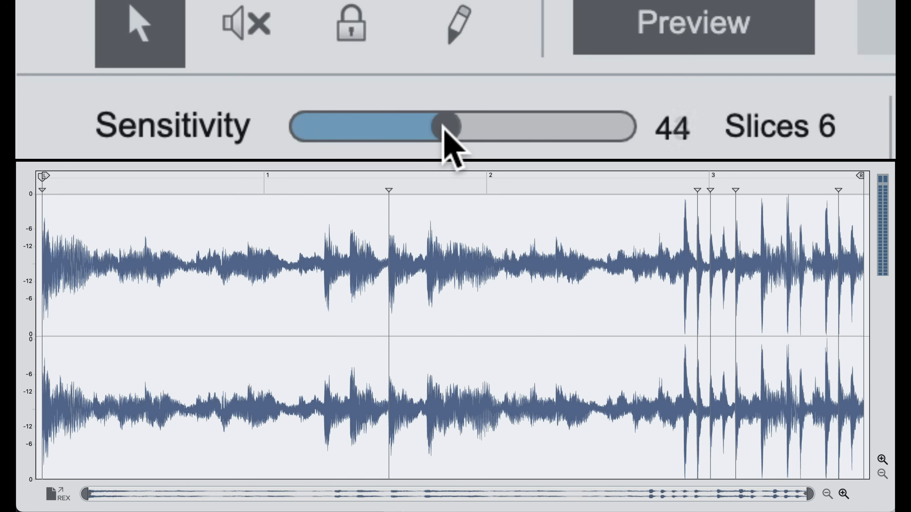
{"action": "left_click_drag", "start_coordinate": [449, 126], "coordinate": [528, 126]}
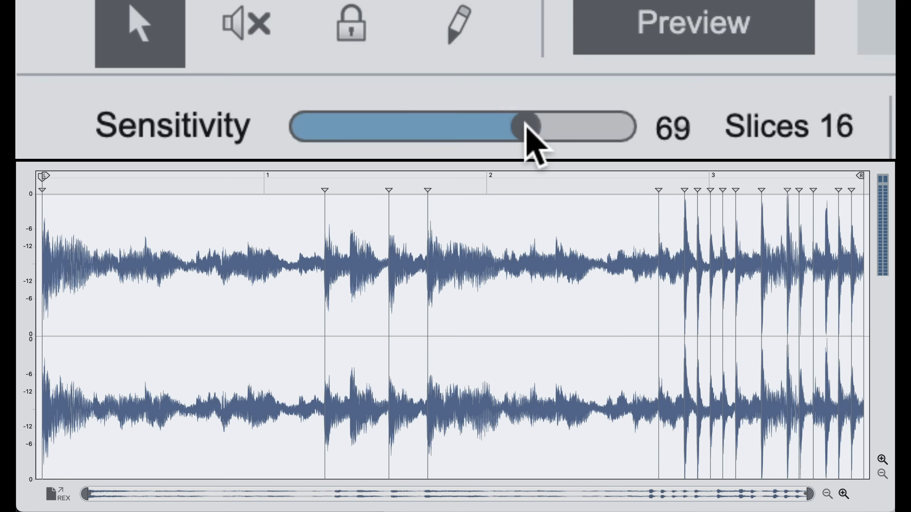
{"action": "left_click_drag", "start_coordinate": [525, 127], "coordinate": [572, 126]}
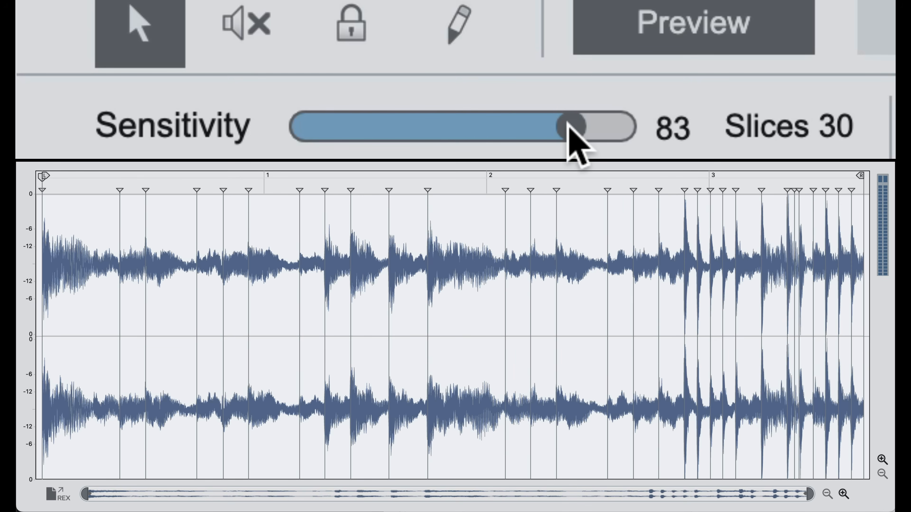
{"action": "left_click_drag", "start_coordinate": [568, 125], "coordinate": [575, 125]}
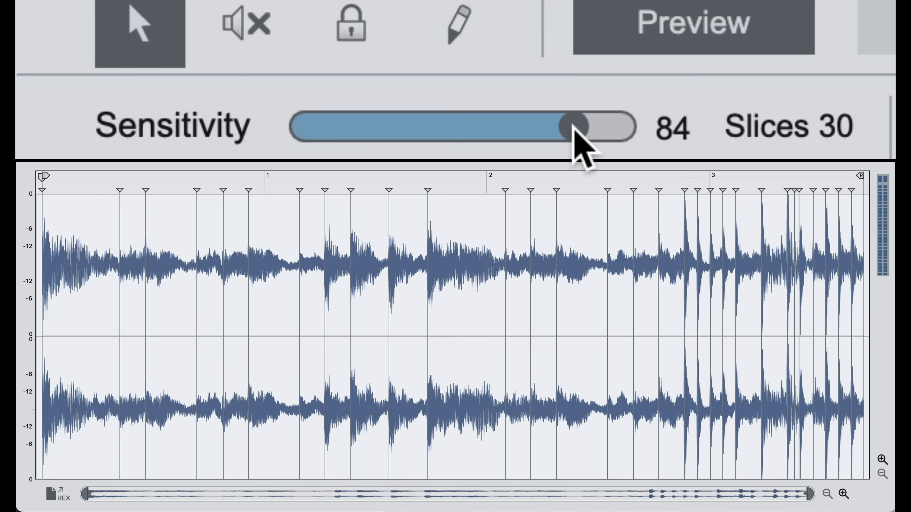
{"action": "left_click_drag", "start_coordinate": [572, 126], "coordinate": [577, 126]}
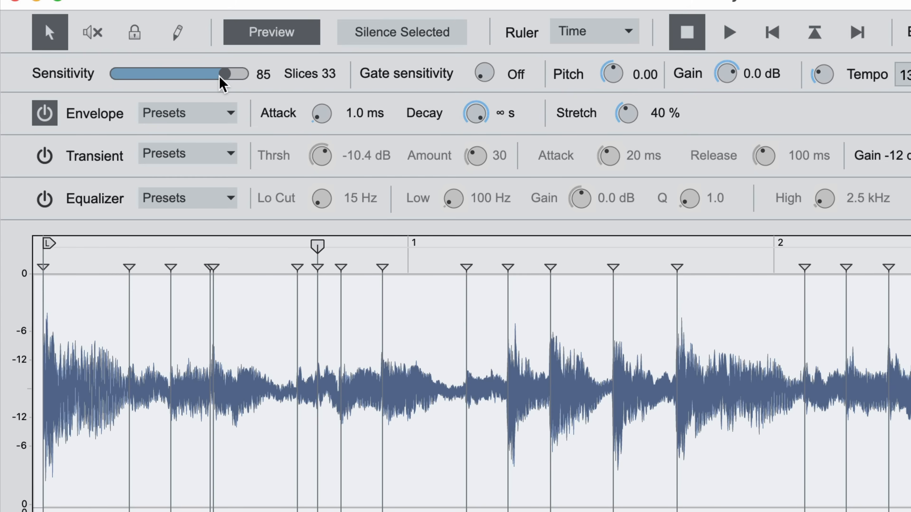
{"action": "left_click_drag", "start_coordinate": [225, 74], "coordinate": [220, 74]}
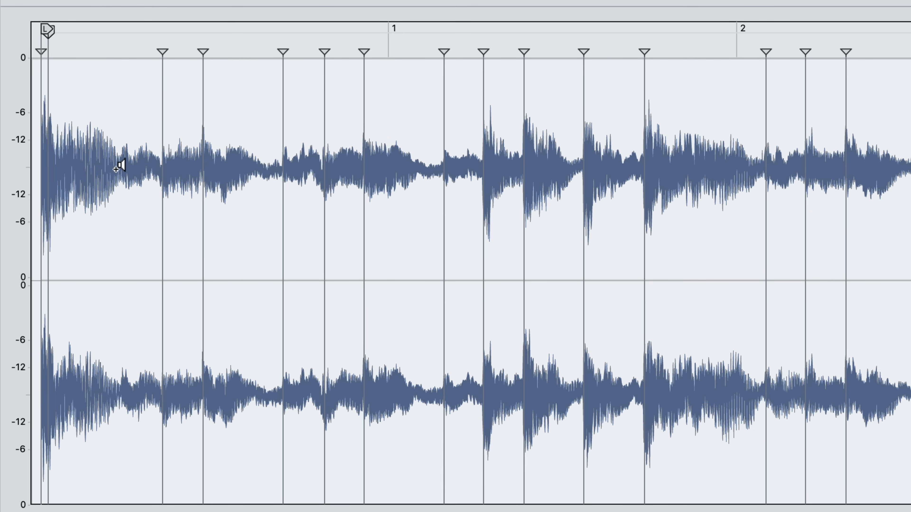
{"action": "mouse_move", "coordinate": [118, 252]}
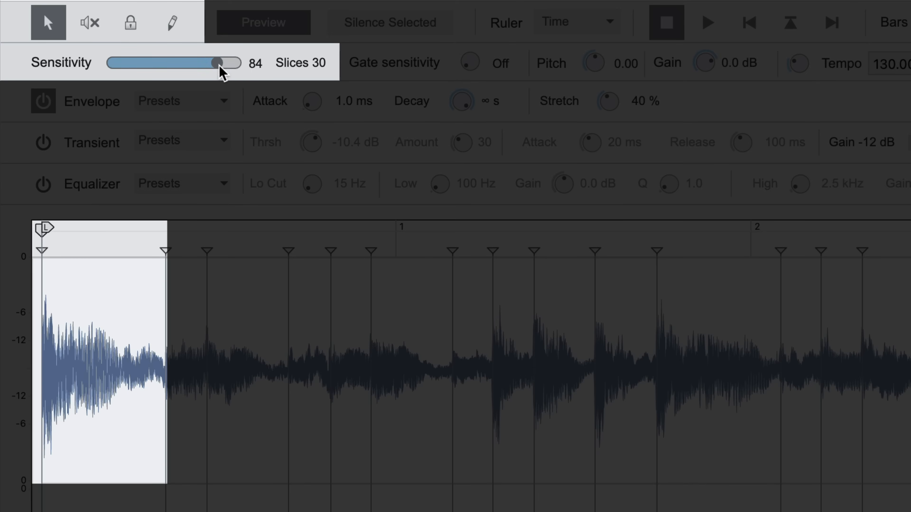
Nudge Sensitivity up and down to confirm the locked slice stays, then audition two slices.
{"action": "left_click_drag", "start_coordinate": [217, 62], "coordinate": [219, 62]}
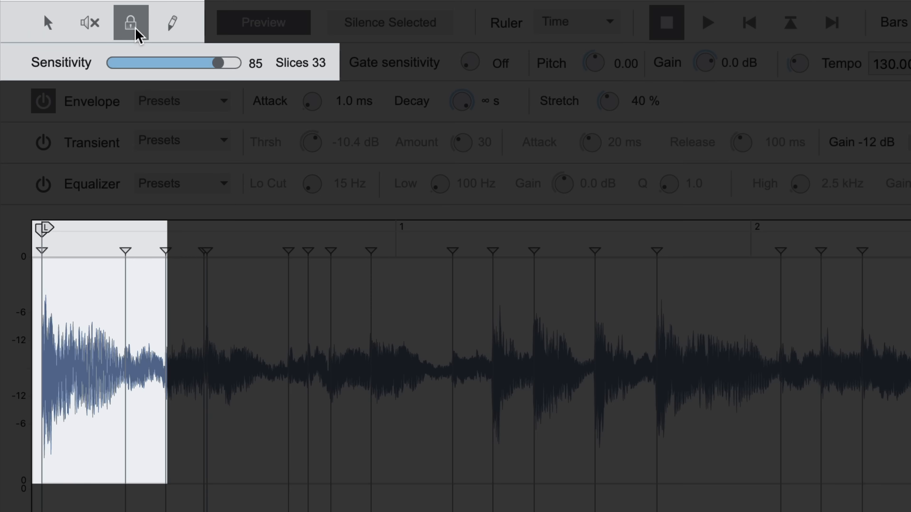
{"action": "mouse_move", "coordinate": [119, 244]}
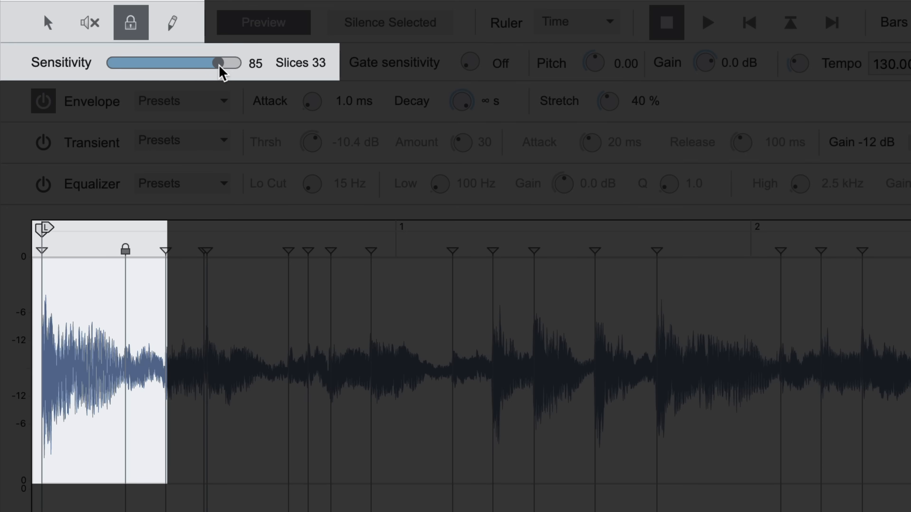
{"action": "left_click_drag", "start_coordinate": [221, 62], "coordinate": [168, 62]}
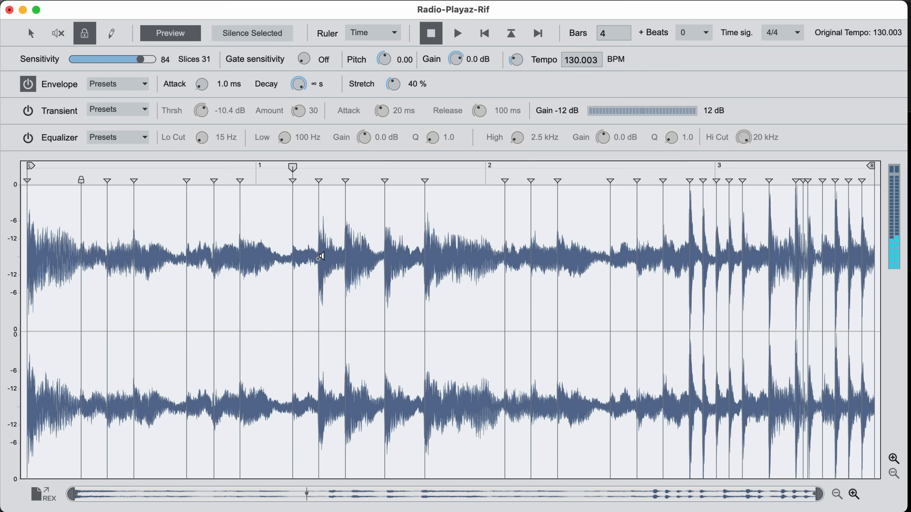
{"action": "left_click", "coordinate": [510, 32]}
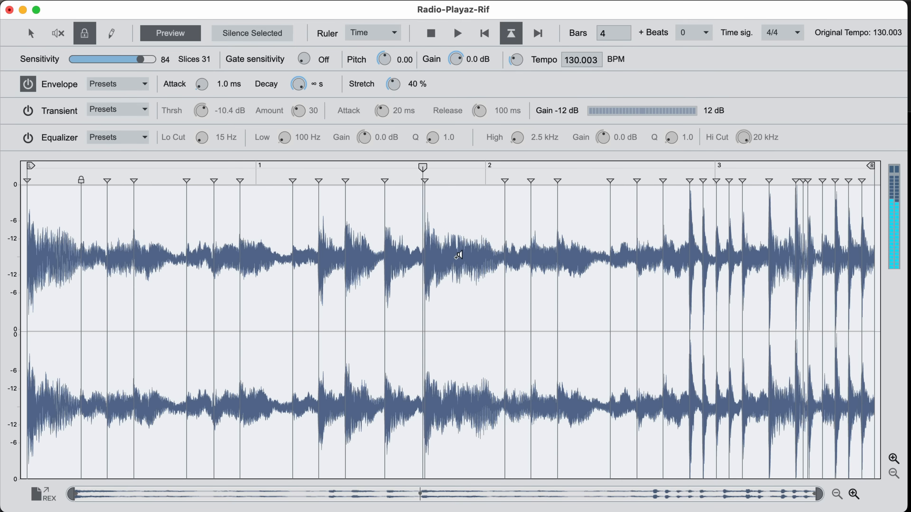
{"action": "left_click", "coordinate": [430, 33]}
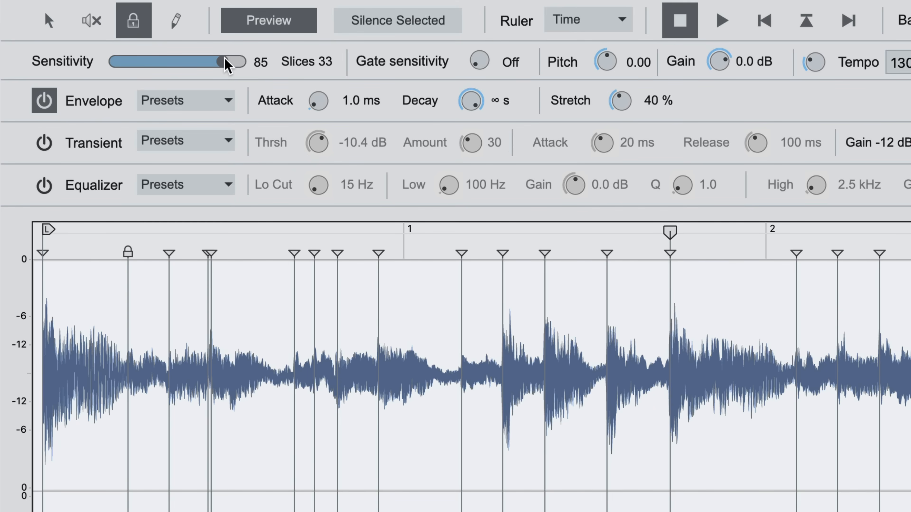
Swing Sensitivity higher and back to 84 keeping locked slices, then audition later slices.
{"action": "left_click_drag", "start_coordinate": [217, 62], "coordinate": [230, 61]}
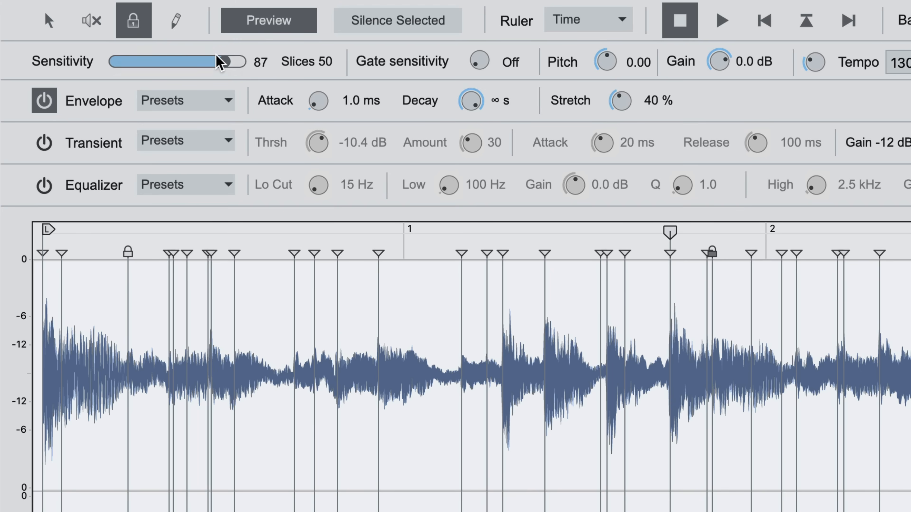
{"action": "left_click_drag", "start_coordinate": [231, 62], "coordinate": [223, 62]}
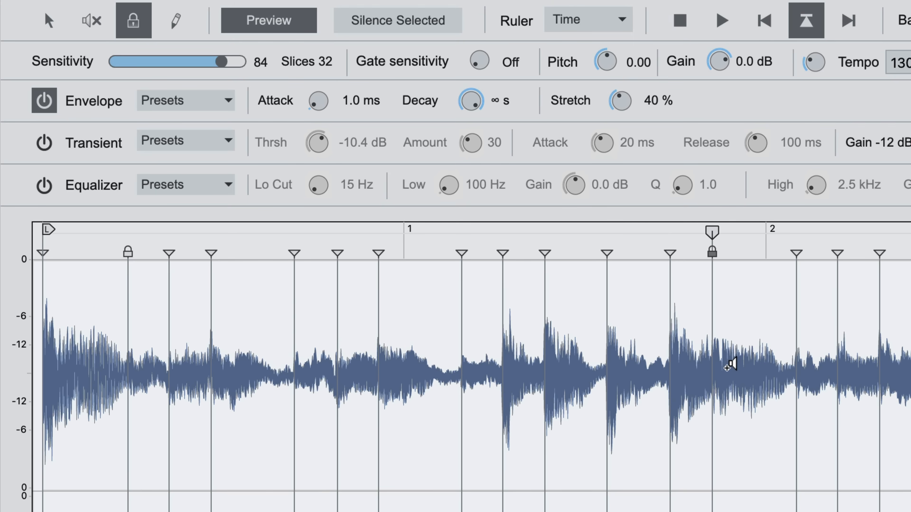
{"action": "left_click", "coordinate": [680, 20]}
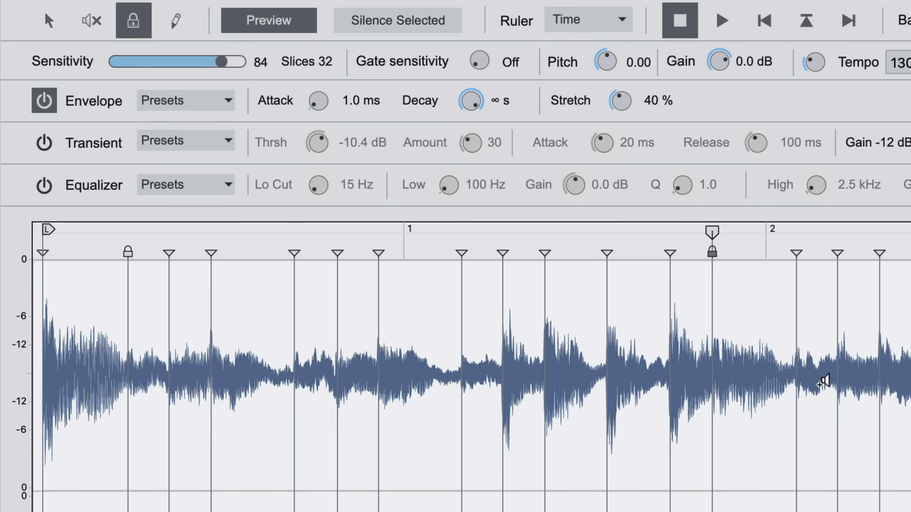
{"action": "left_click", "coordinate": [805, 20]}
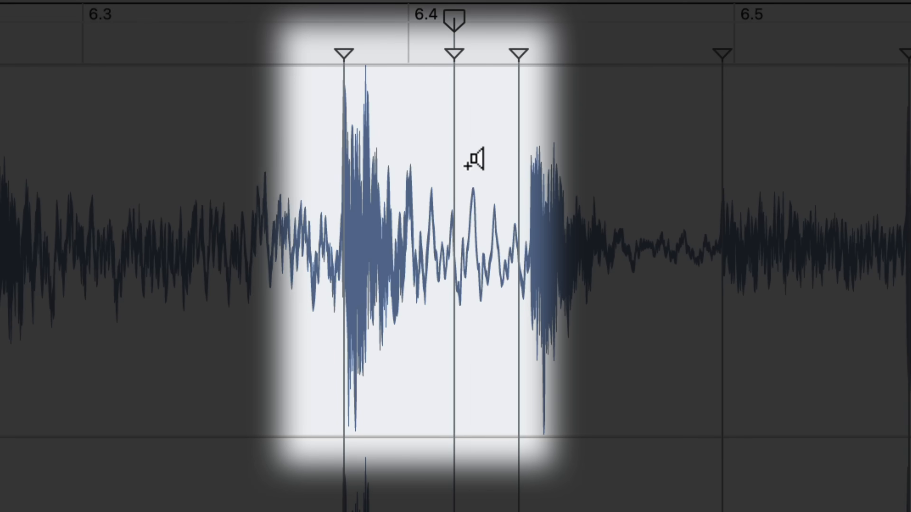
{"action": "mouse_move", "coordinate": [399, 217]}
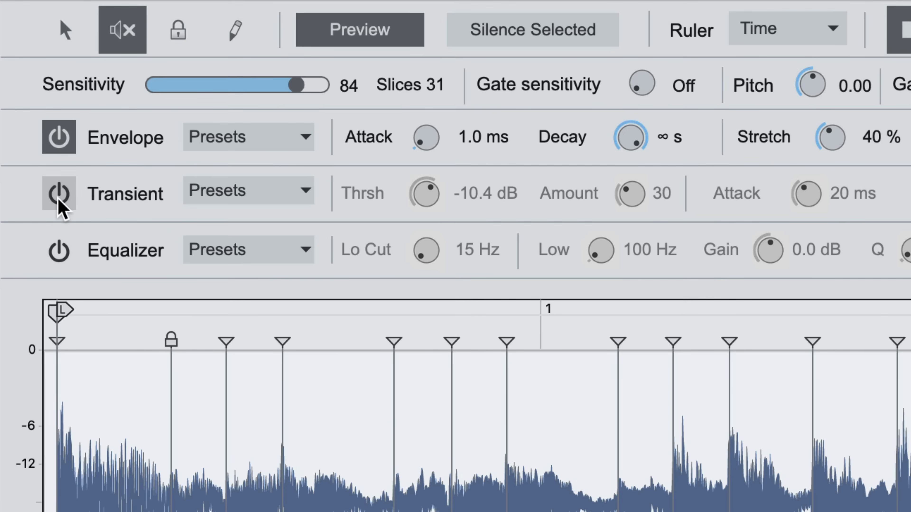
Switch on transient shaping and apply the Hard Attack preset to the sliced loop.
{"action": "left_click", "coordinate": [58, 193]}
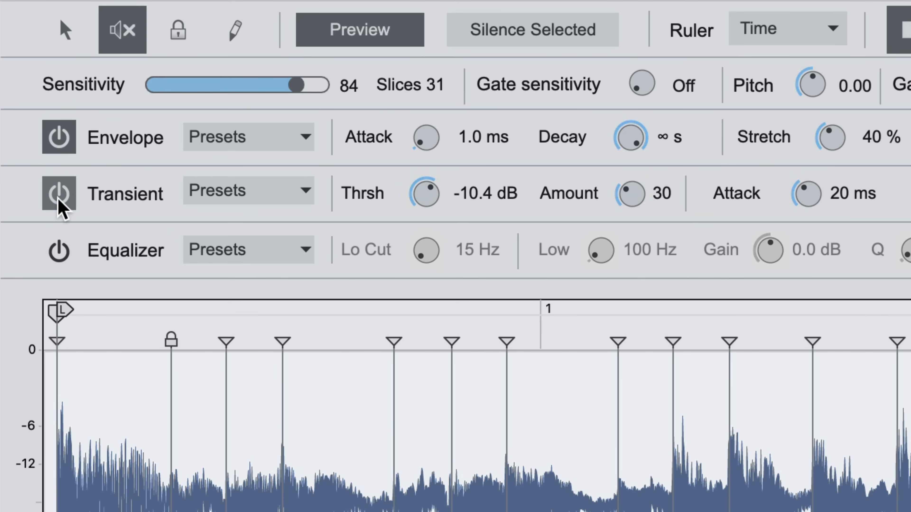
{"action": "left_click", "coordinate": [248, 191]}
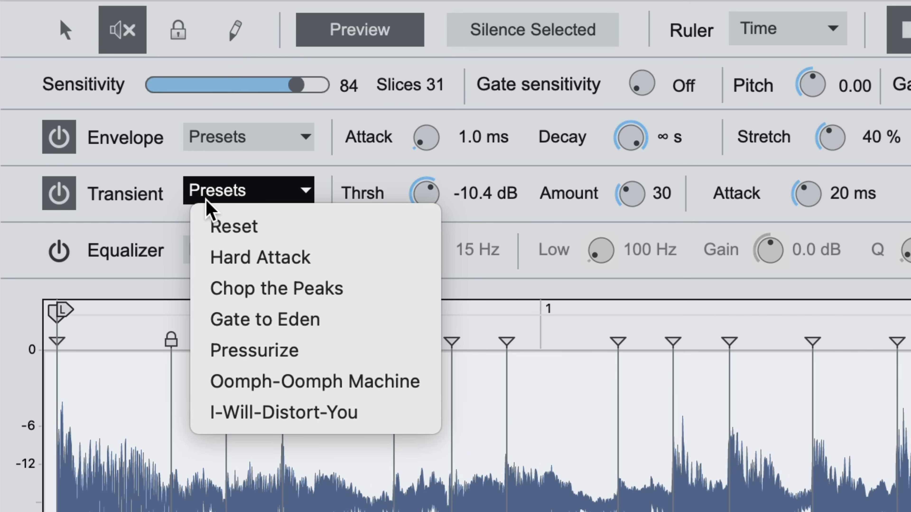
{"action": "mouse_move", "coordinate": [261, 258]}
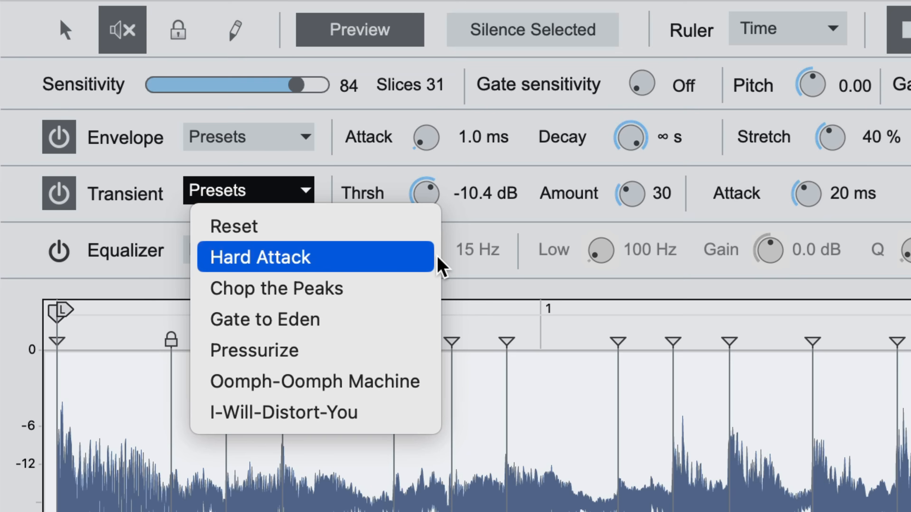
{"action": "left_click", "coordinate": [259, 257]}
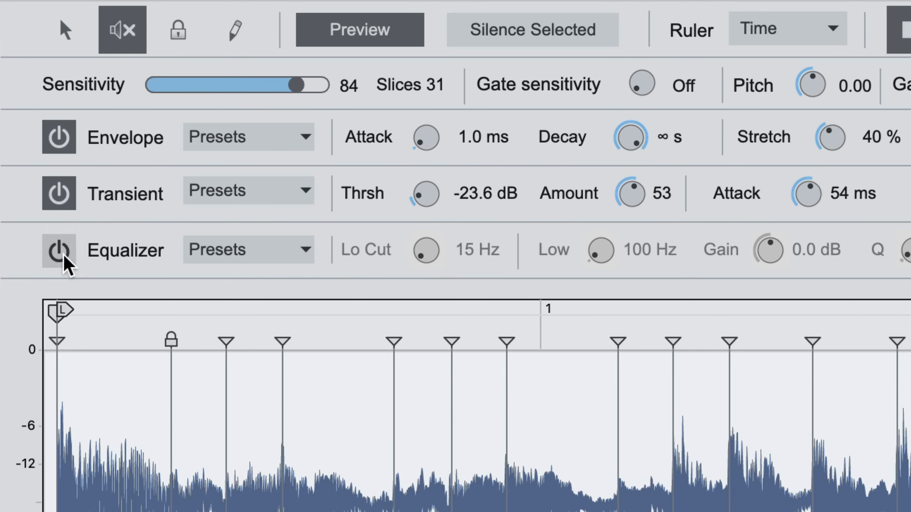
{"action": "left_click", "coordinate": [58, 251]}
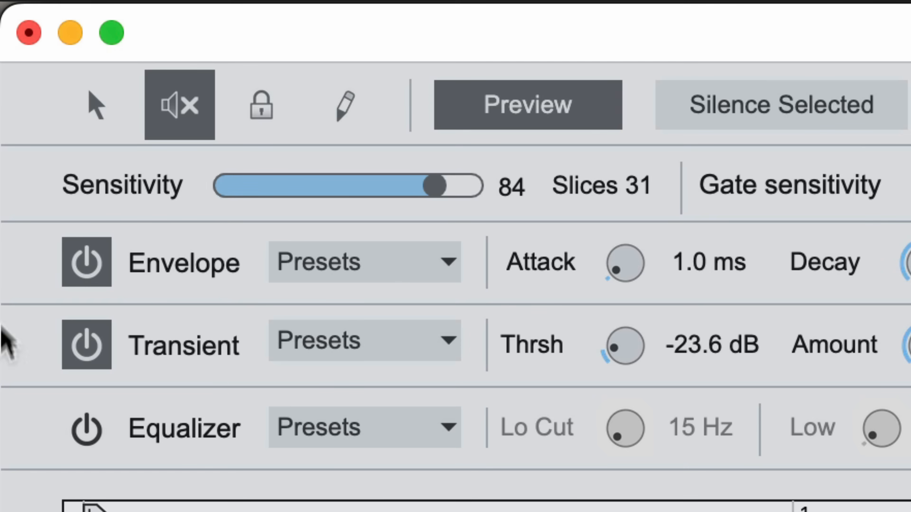
{"action": "left_click_drag", "start_coordinate": [624, 346], "coordinate": [633, 334]}
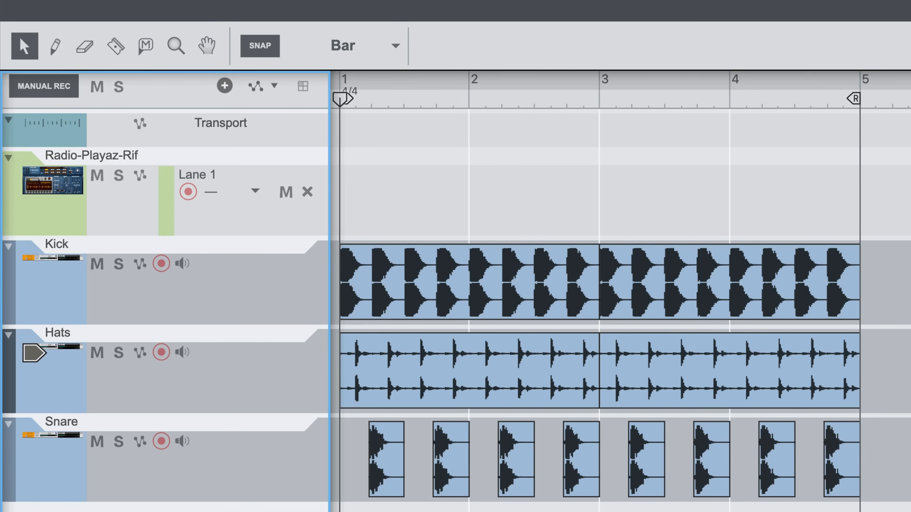
Bring up the rack showing Dr.OctoRex with Radio-Playaz-Rif 3 in slot 1.
{"action": "left_click", "coordinate": [450, 94]}
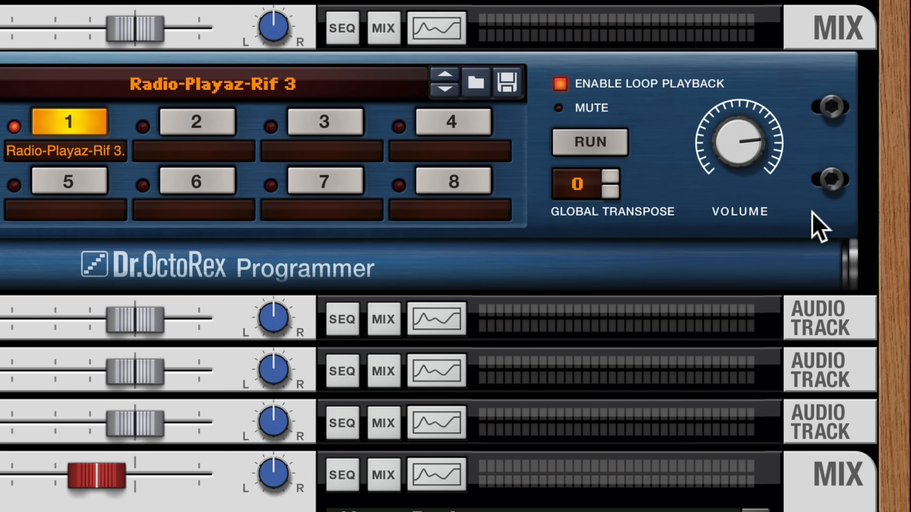
Expand the Dr.OctoRex Programmer and copy the Radio-Playaz-Rif 3 loop to its track as a four-bar clip.
{"action": "left_click", "coordinate": [560, 84]}
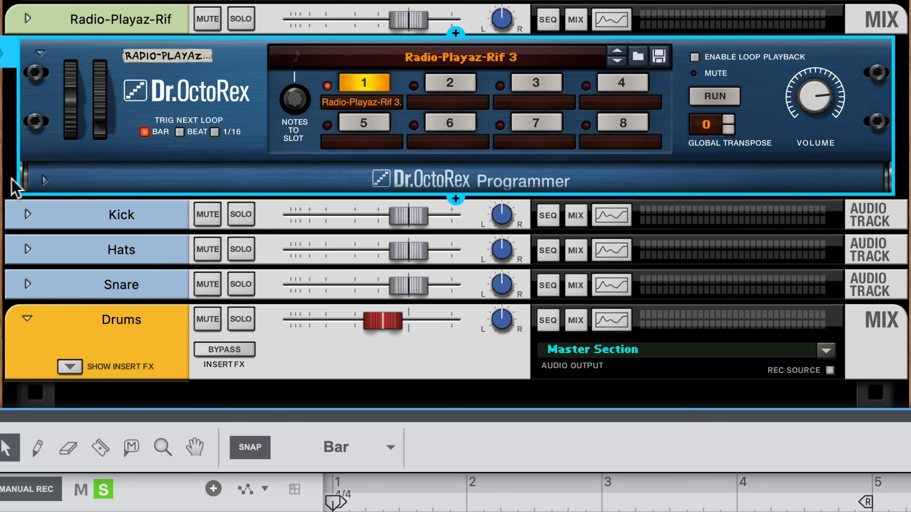
{"action": "left_click", "coordinate": [44, 180]}
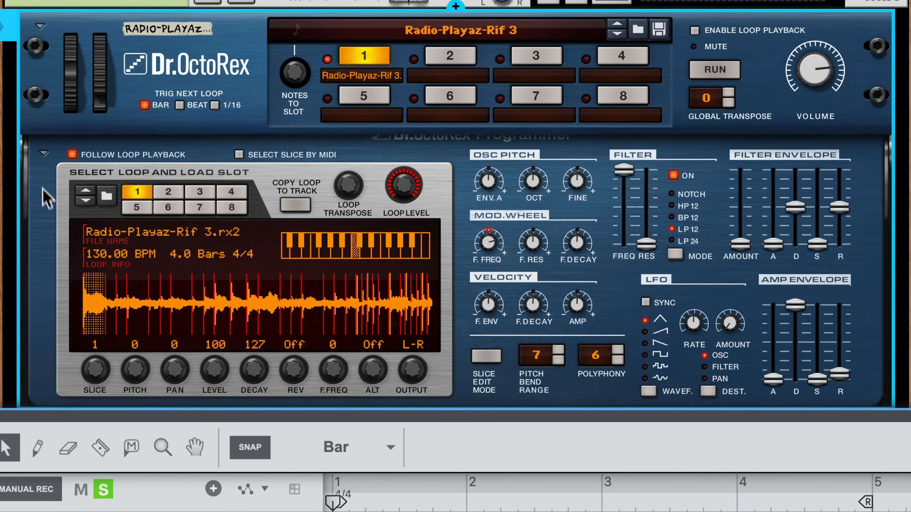
{"action": "right_click", "coordinate": [258, 305]}
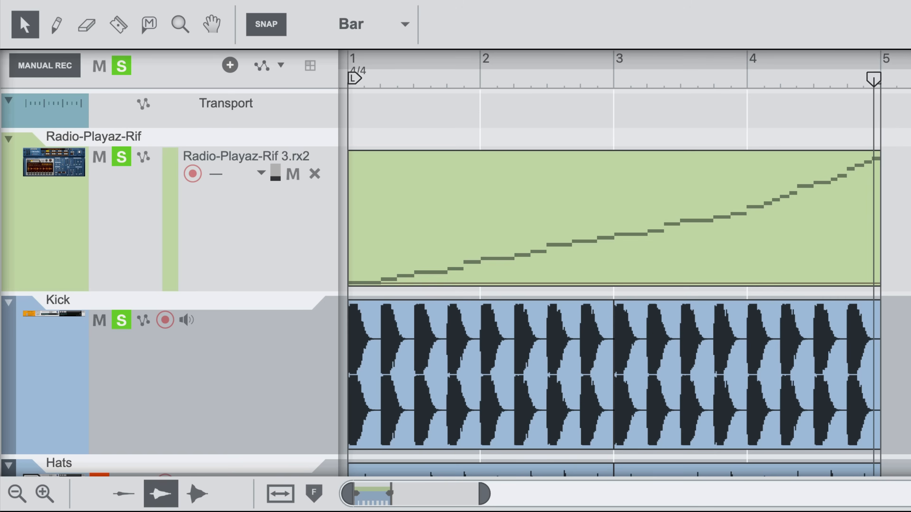
Split the clip at bar 3, duplicate the one-bar piece to bar 4, and open its slice notes.
{"action": "left_click", "coordinate": [118, 24]}
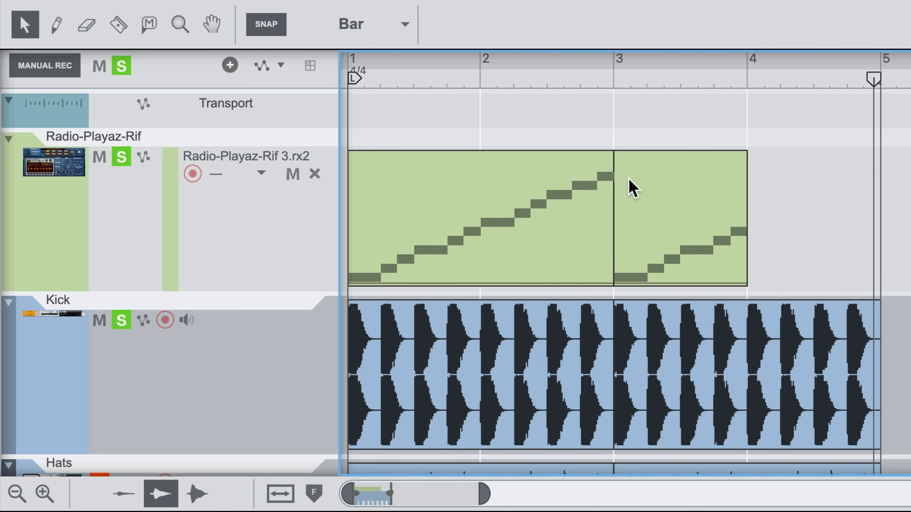
{"action": "left_click", "coordinate": [790, 218]}
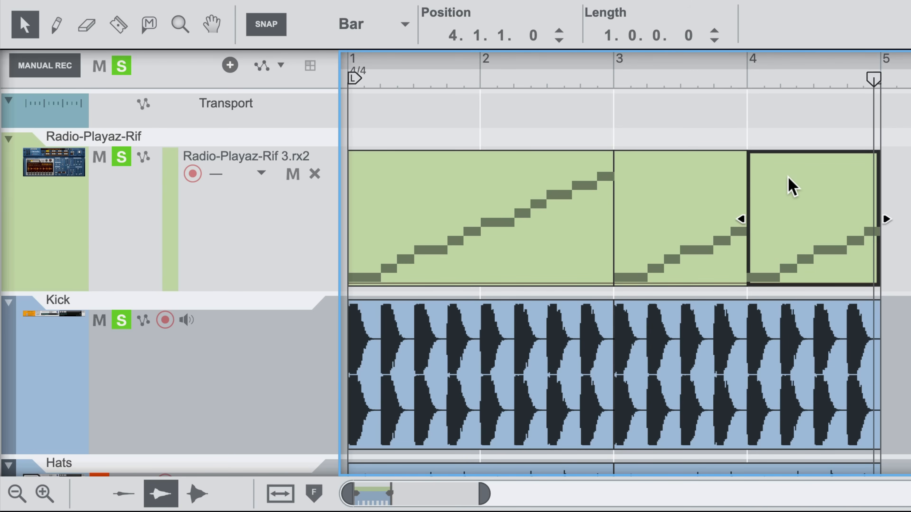
{"action": "left_click", "coordinate": [464, 217]}
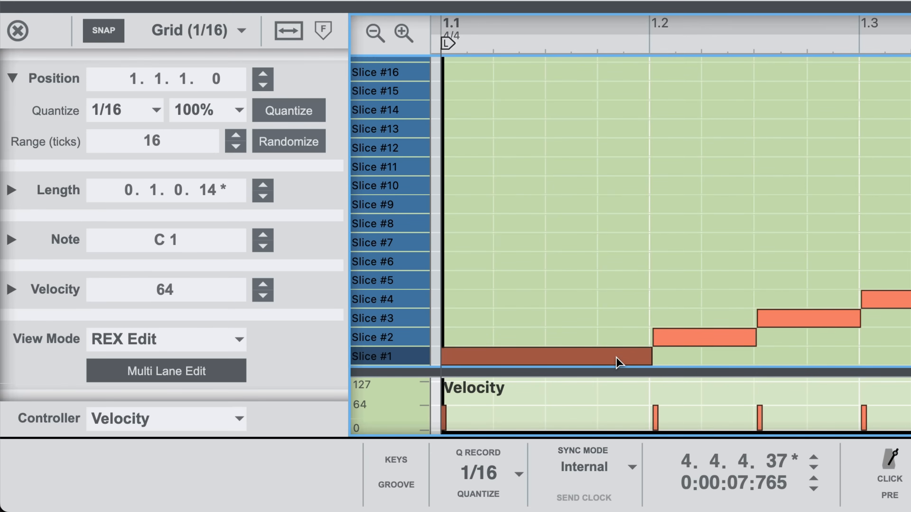
Move the opening note to a higher slice lane and enable Select Slice by MIDI.
{"action": "left_click_drag", "start_coordinate": [546, 356], "coordinate": [546, 337]}
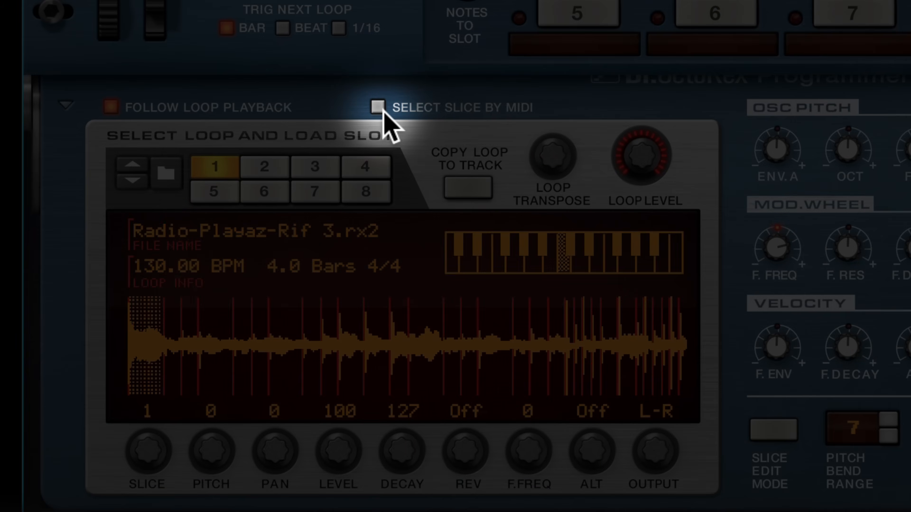
{"action": "left_click", "coordinate": [378, 108]}
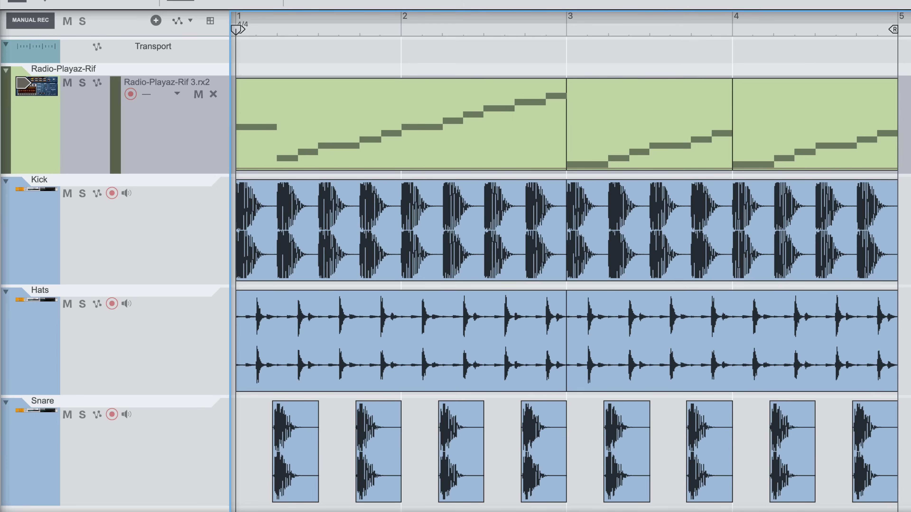
Move the song position to bar 2, then past bar 3, auditioning the rearranged loop.
{"action": "left_click", "coordinate": [259, 29]}
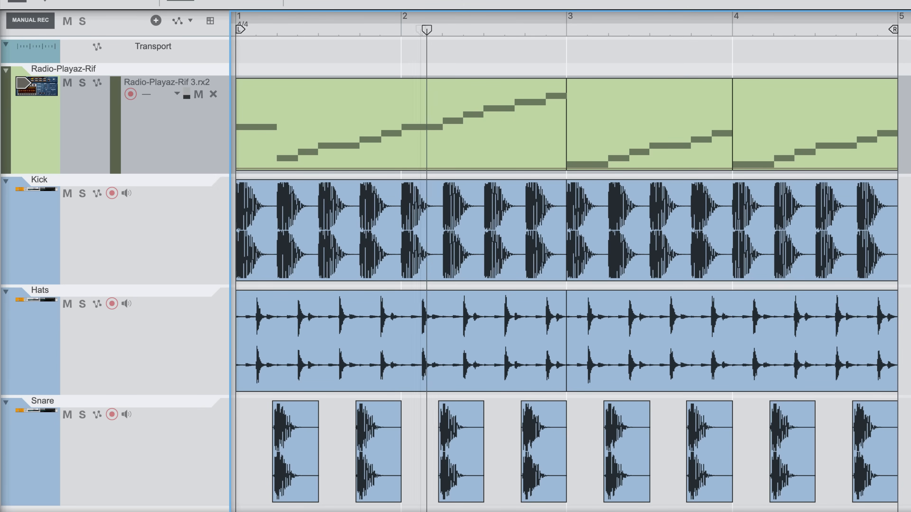
{"action": "left_click", "coordinate": [589, 29]}
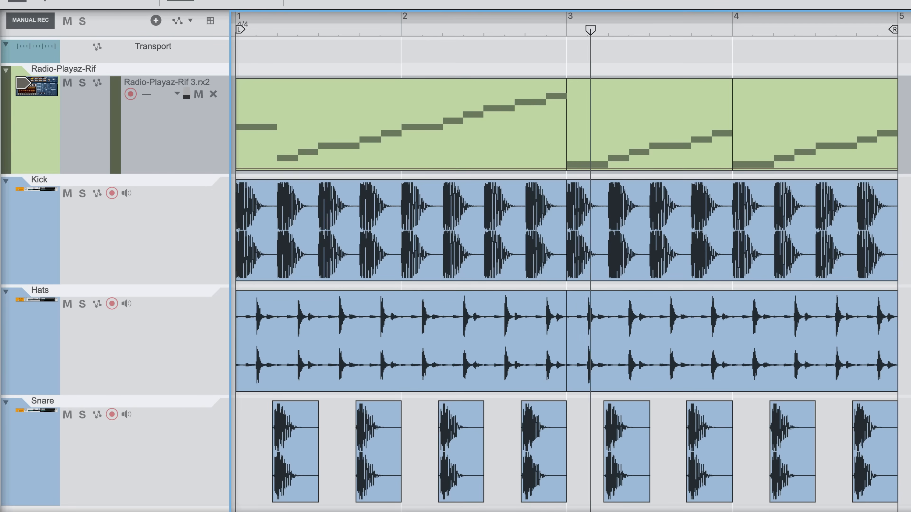
{"action": "left_click", "coordinate": [762, 28]}
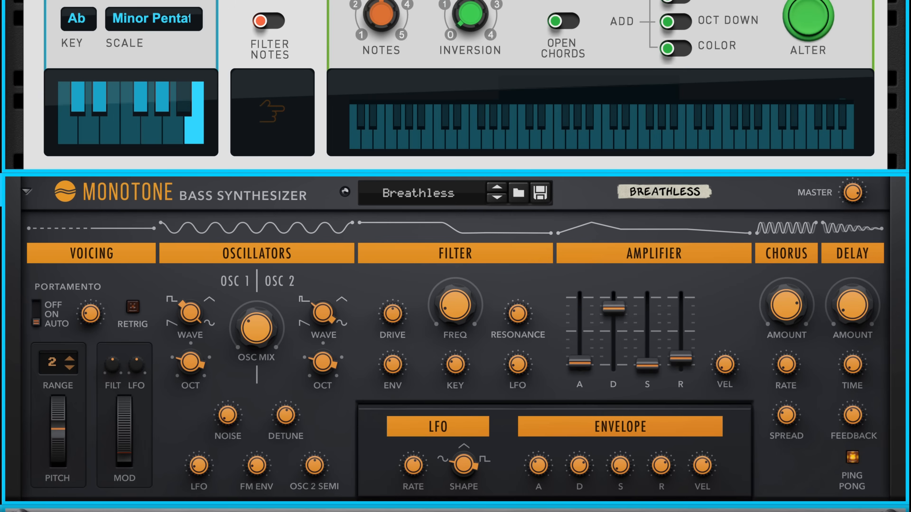
Start the Bassline Generator's pattern running into the bass synth.
{"action": "scroll", "scroll_direction": "down", "scroll_amount": 3}
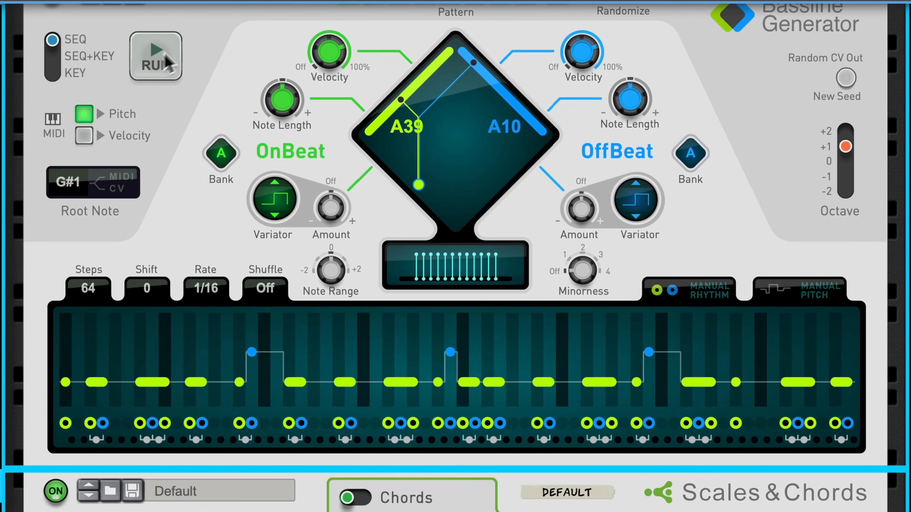
{"action": "left_click", "coordinate": [155, 57]}
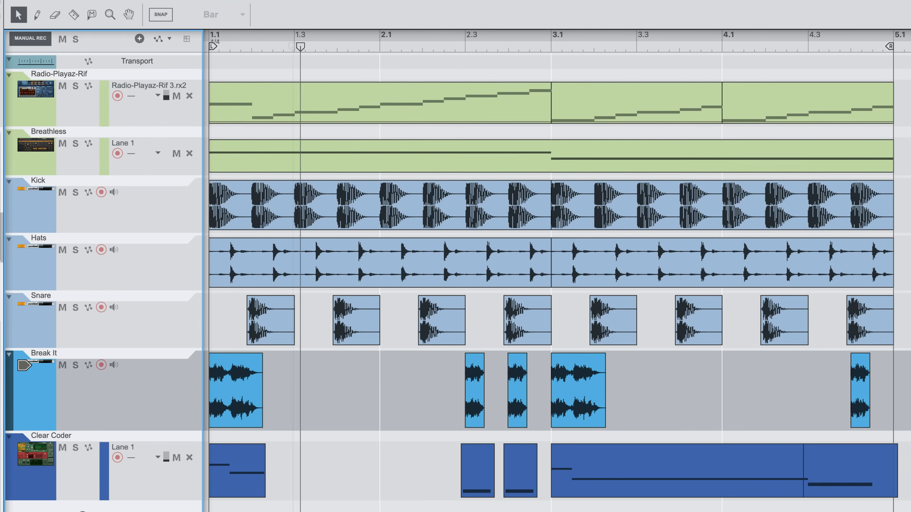
With the song playing, enter Slice Edit Mode, choose Pan and draw pan values across the slices.
{"action": "left_click", "coordinate": [471, 46]}
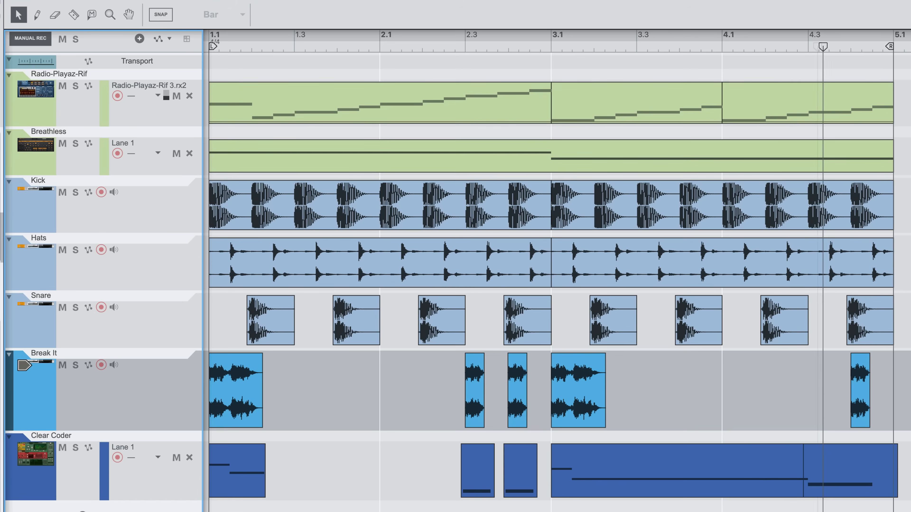
{"action": "left_click", "coordinate": [310, 46]}
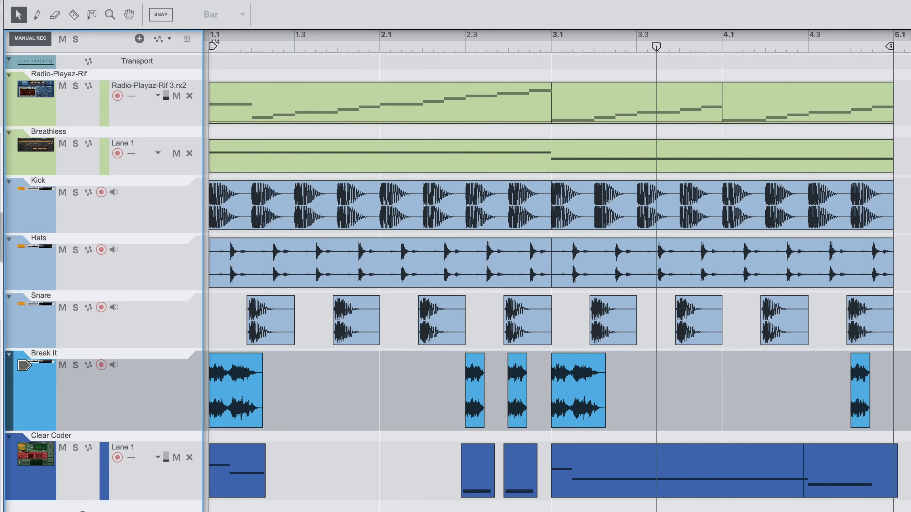
{"action": "left_click", "coordinate": [827, 47]}
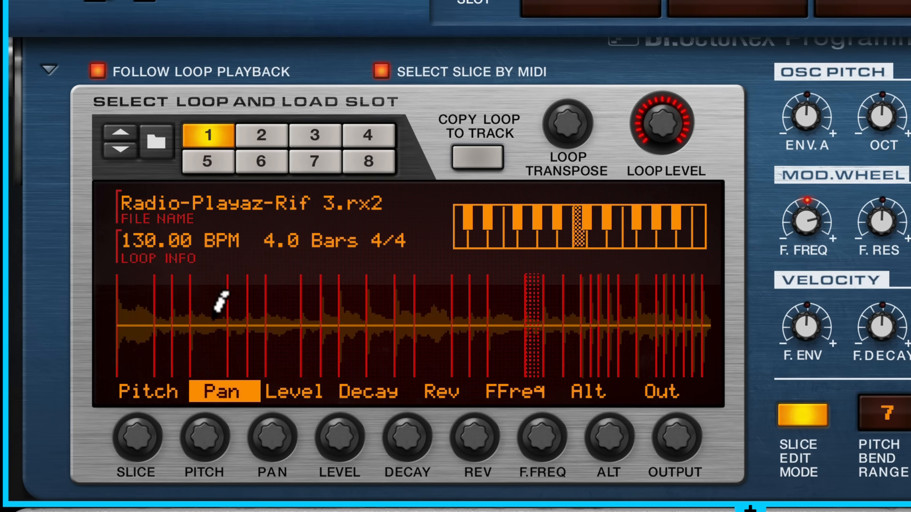
{"action": "left_click_drag", "start_coordinate": [210, 290], "coordinate": [261, 337]}
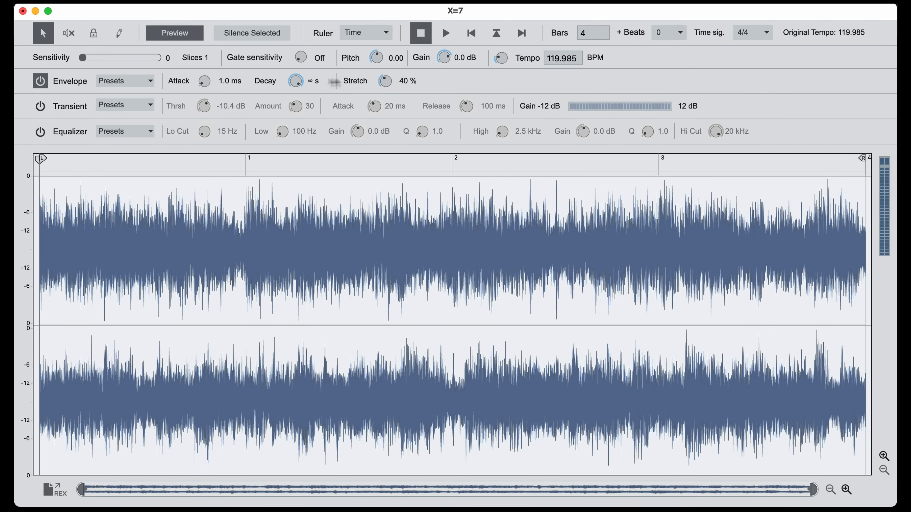
Sweep the slicing sensitivity up to about 84 and back to explore slice detection.
{"action": "left_click_drag", "start_coordinate": [84, 58], "coordinate": [125, 57]}
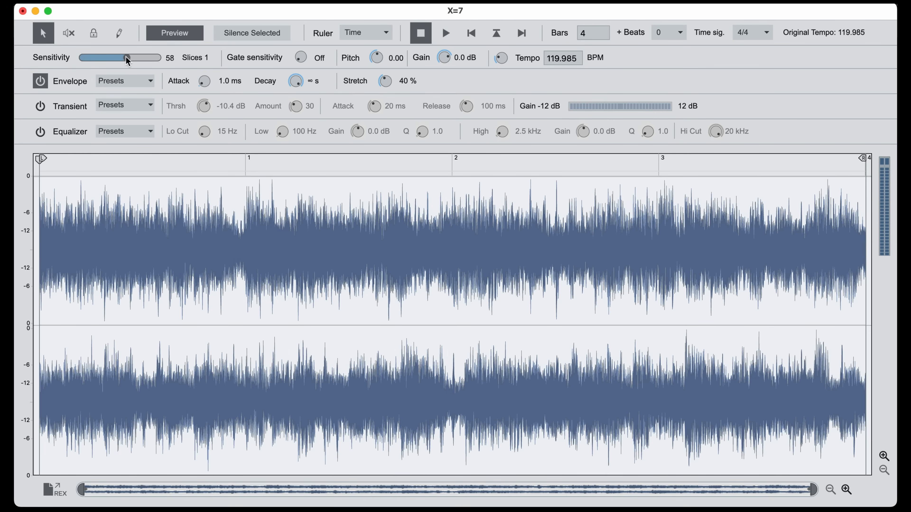
{"action": "left_click_drag", "start_coordinate": [127, 58], "coordinate": [145, 58]}
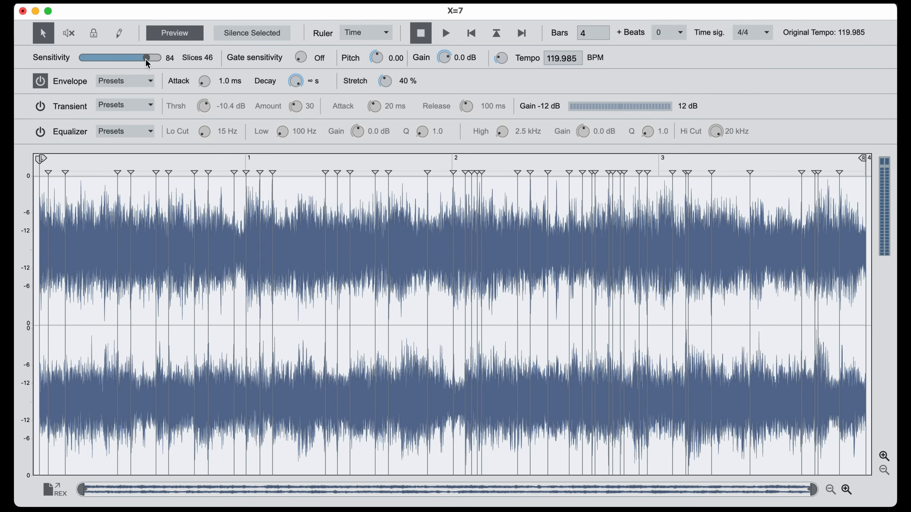
{"action": "left_click_drag", "start_coordinate": [145, 57], "coordinate": [81, 58]}
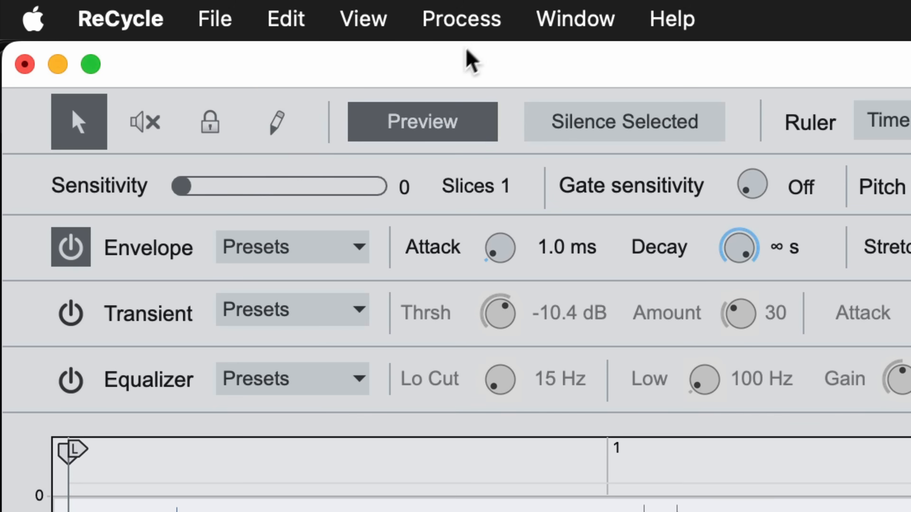
Apply the Bandpass Percussion EQ preset from Process and audition the 64-slice X=7 loop.
{"action": "left_click", "coordinate": [460, 18]}
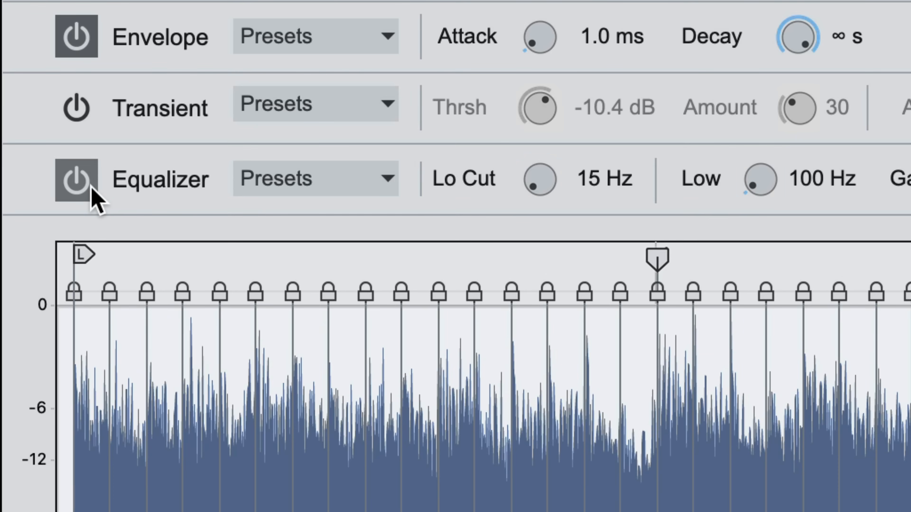
{"action": "left_click", "coordinate": [316, 179]}
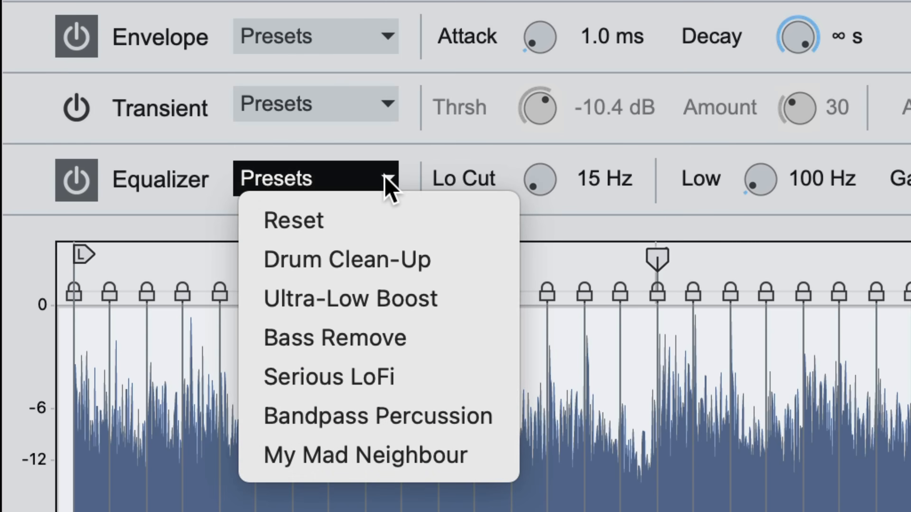
{"action": "mouse_move", "coordinate": [378, 415]}
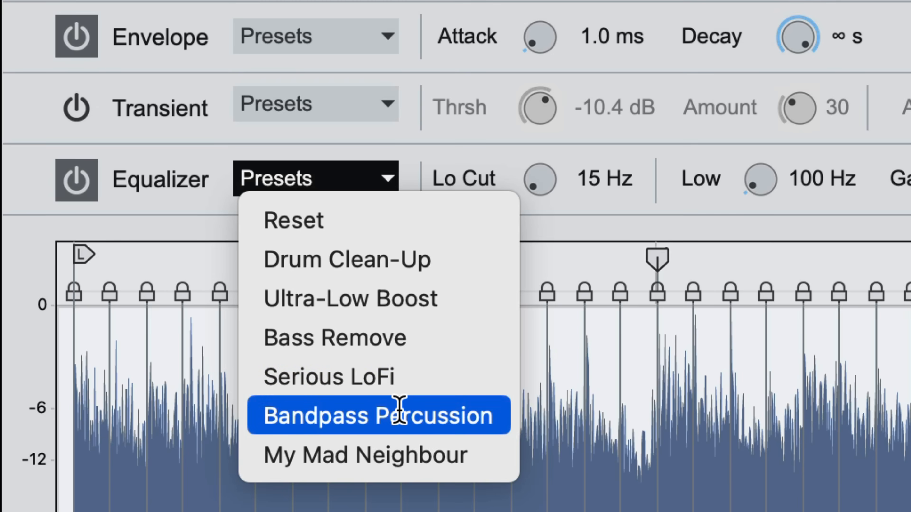
{"action": "left_click", "coordinate": [378, 415]}
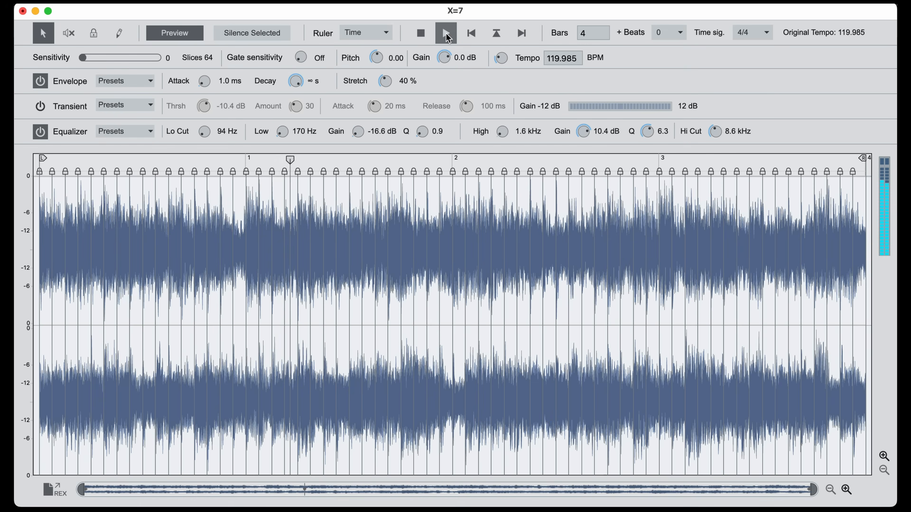
{"action": "left_click", "coordinate": [445, 33]}
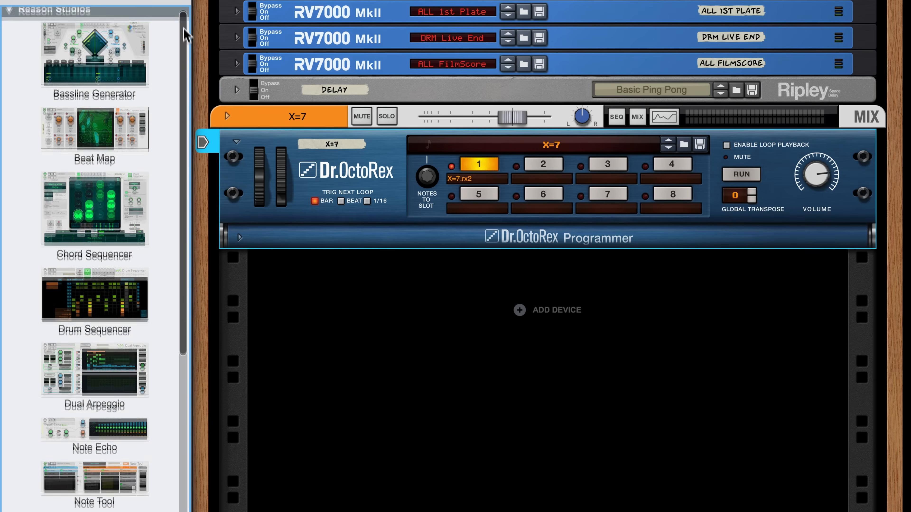
Load the 16 steps preset into the Pattern Mutator and set it running.
{"action": "scroll", "scroll_direction": "down", "scroll_amount": 3}
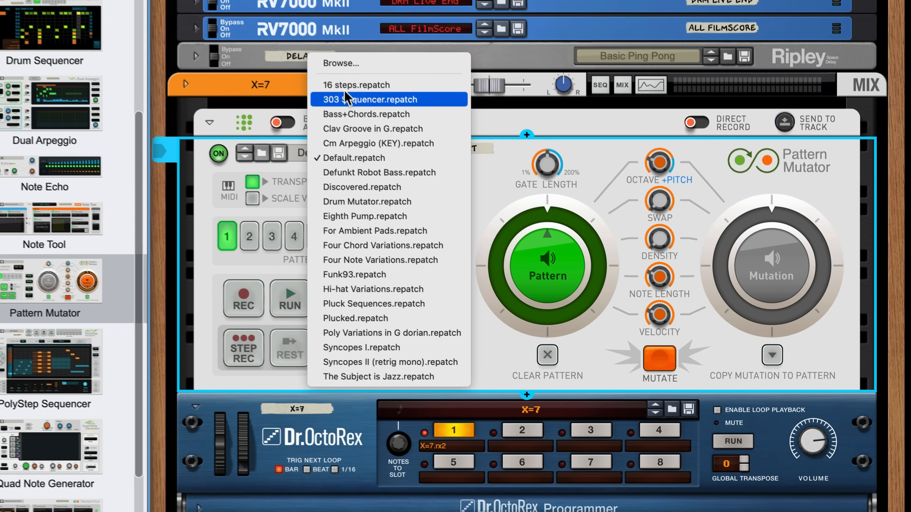
{"action": "left_click", "coordinate": [357, 84]}
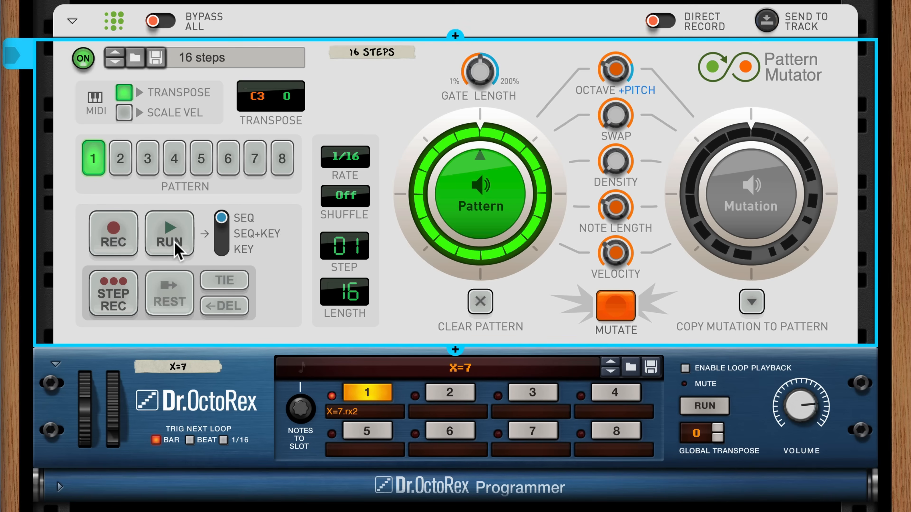
{"action": "left_click", "coordinate": [169, 234]}
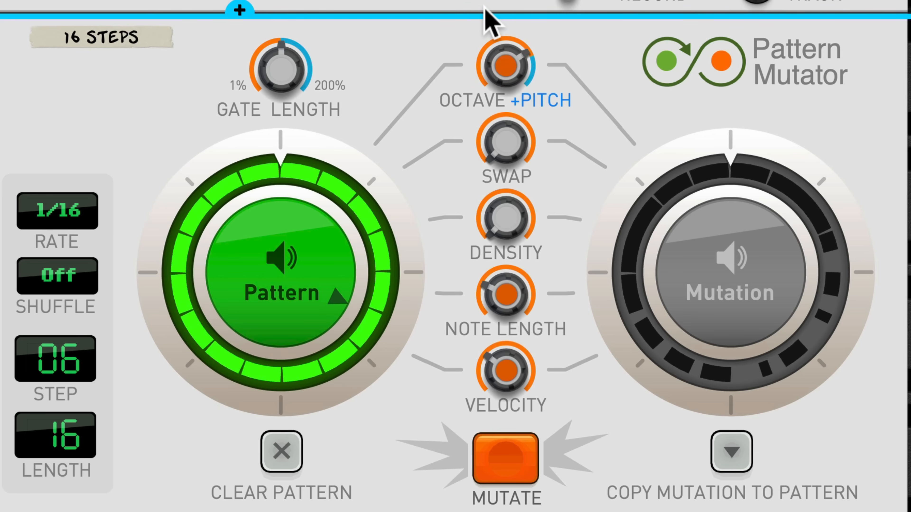
Enable +PITCH, mutate the pattern twice and reveal the Dr.OctoRex programmer.
{"action": "left_click", "coordinate": [504, 65]}
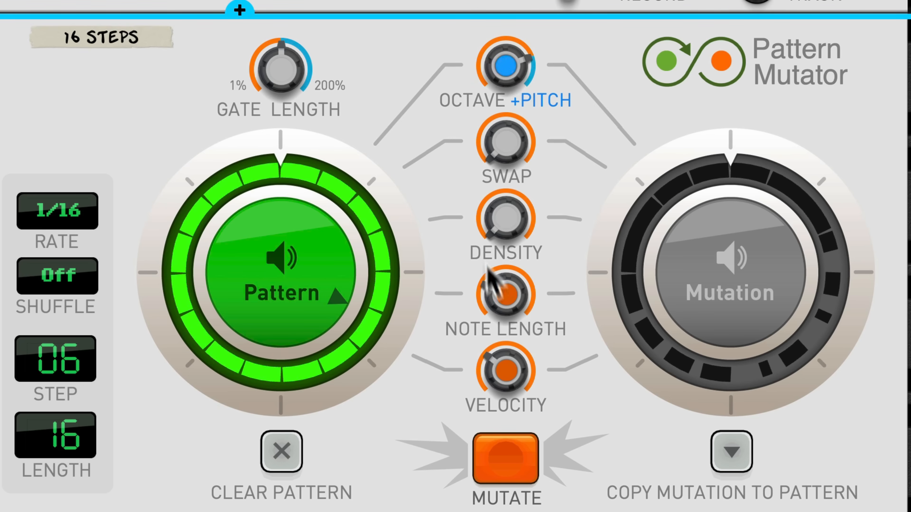
{"action": "left_click", "coordinate": [506, 457]}
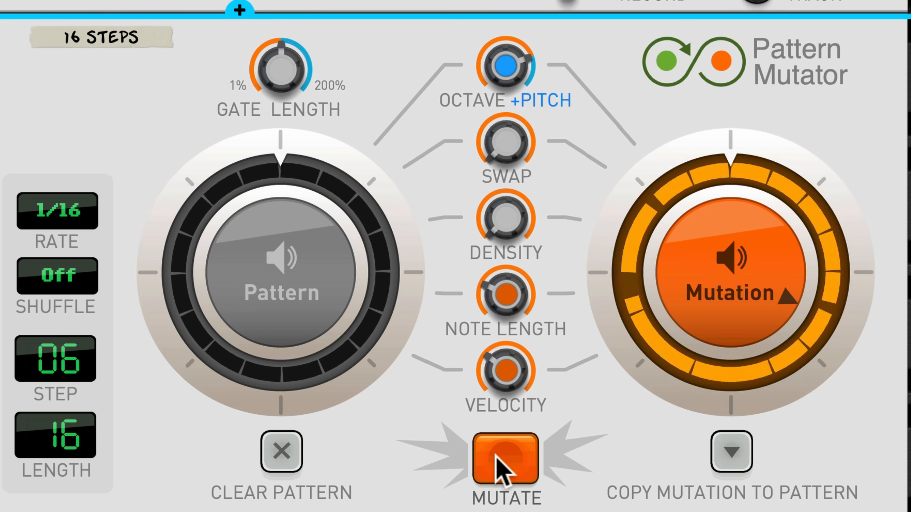
{"action": "left_click", "coordinate": [505, 459]}
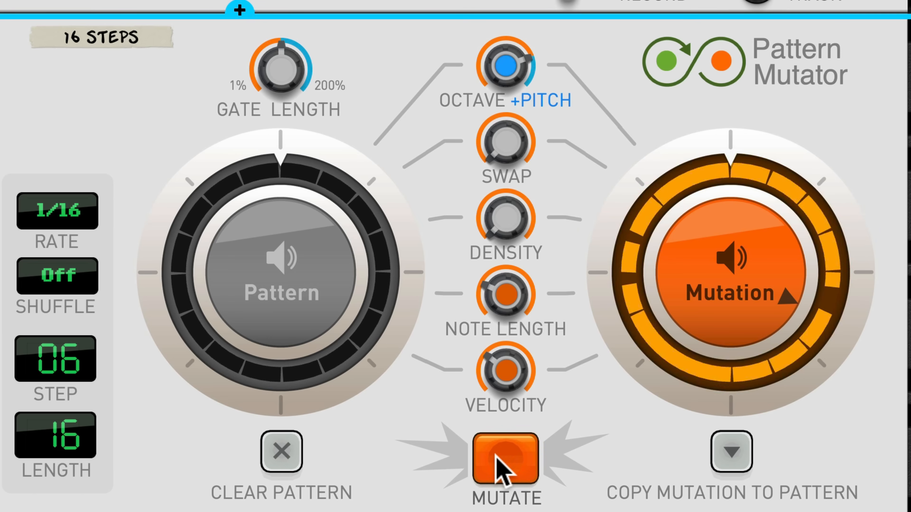
{"action": "left_click", "coordinate": [505, 460]}
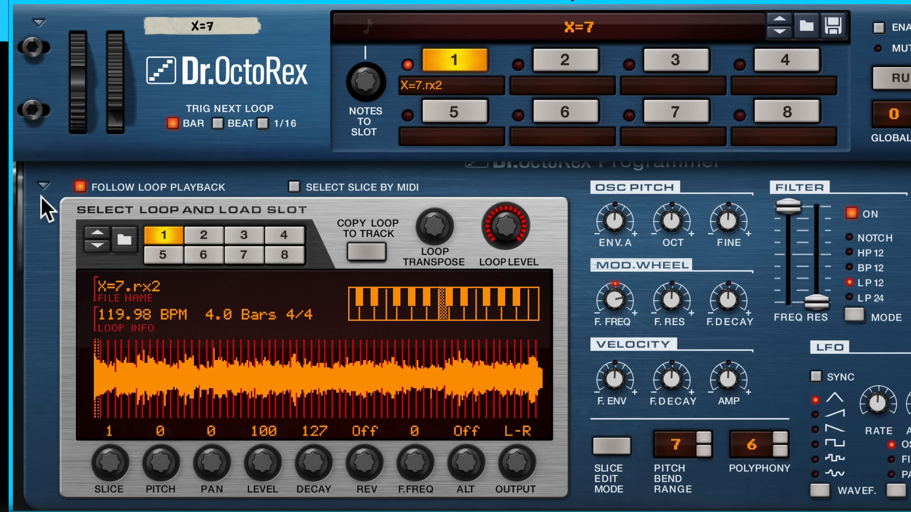
Bring up the rack context menu below Dr.OctoRex offering Add Effect.
{"action": "left_click", "coordinate": [294, 187]}
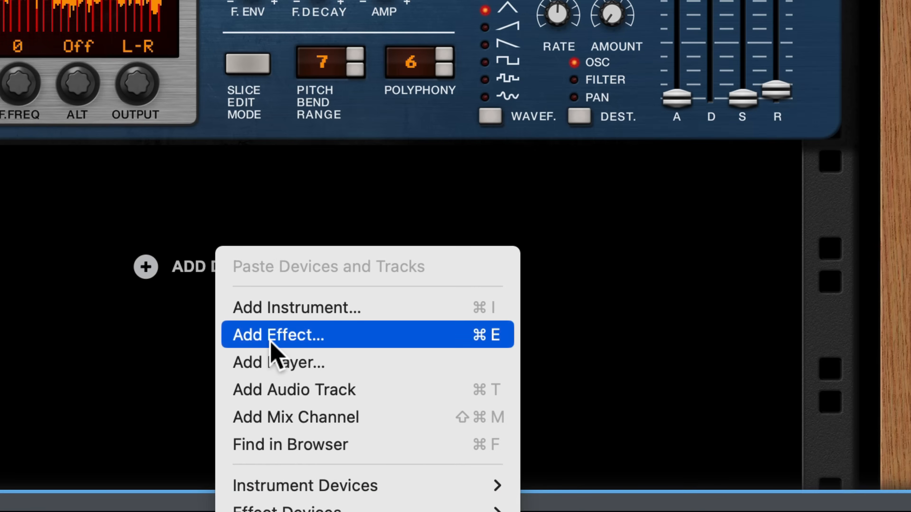
Add a Synchronous Timed Effect Modulator with the Telegraphing Bremen patch below Dr.OctoRex.
{"action": "left_click", "coordinate": [277, 335]}
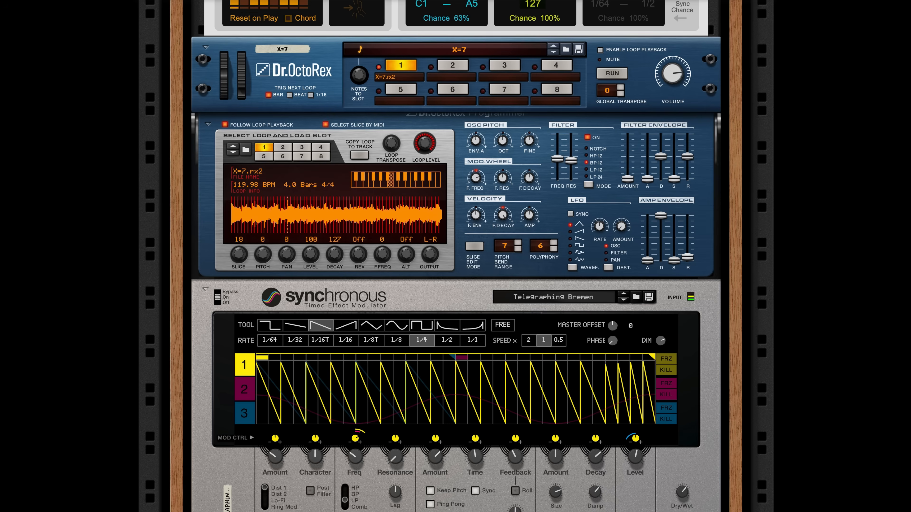
{"action": "left_click_drag", "start_coordinate": [237, 253], "coordinate": [238, 238]}
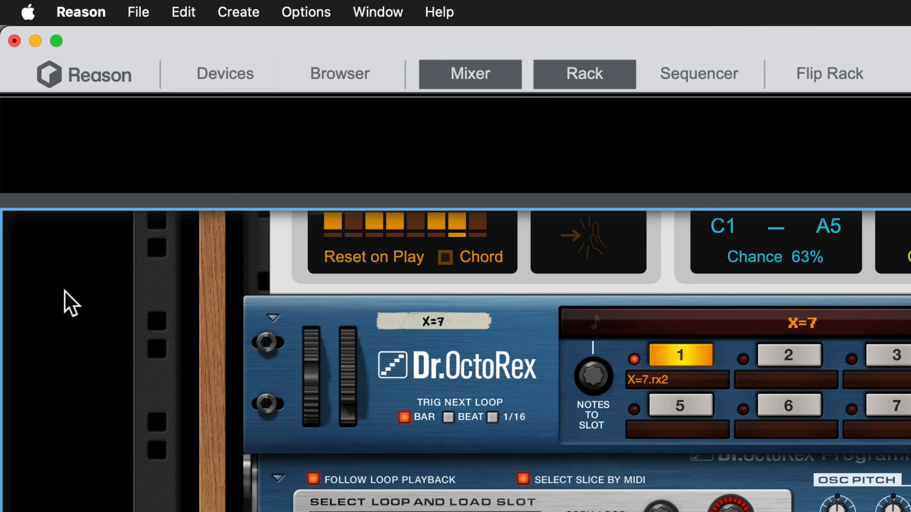
{"action": "left_click", "coordinate": [138, 11]}
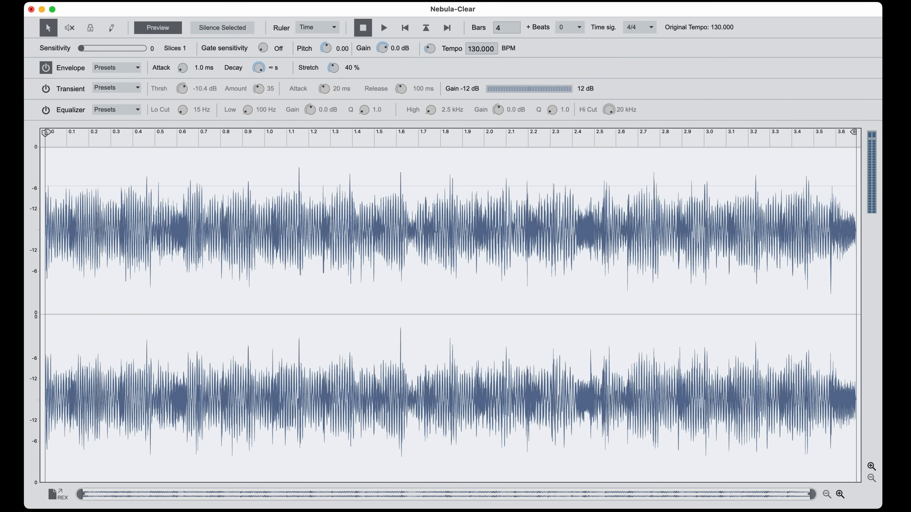
Audition Nebula-Clear, then cut it into 64 evenly spaced slices via Process > Add Slices.
{"action": "left_click", "coordinate": [383, 27]}
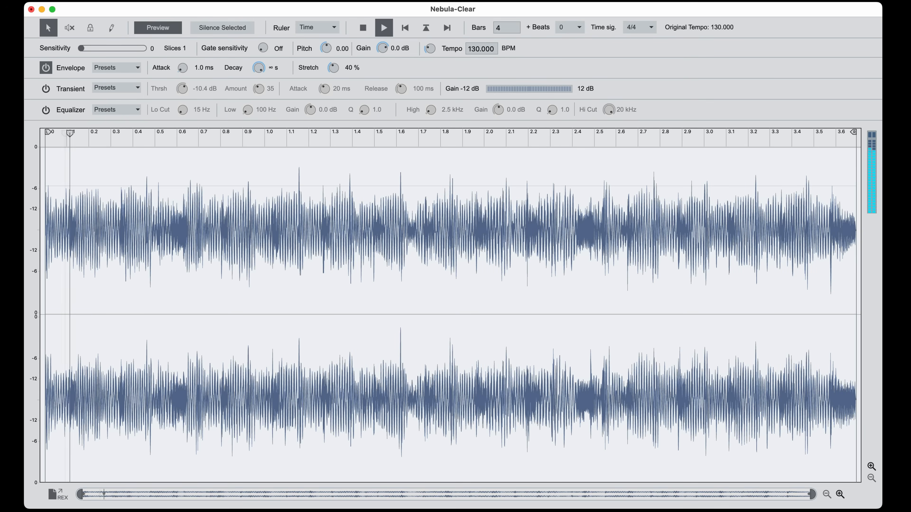
{"action": "left_click", "coordinate": [289, 134]}
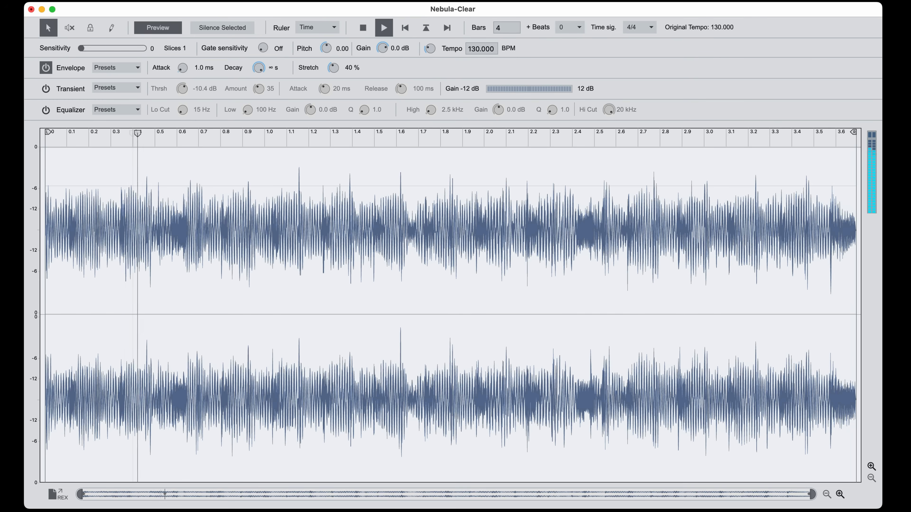
{"action": "left_click", "coordinate": [383, 28]}
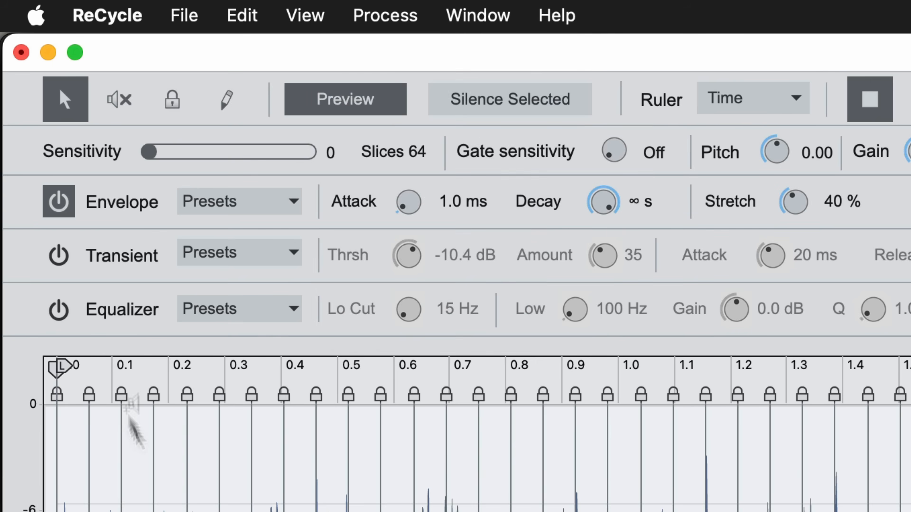
{"action": "left_click", "coordinate": [238, 309]}
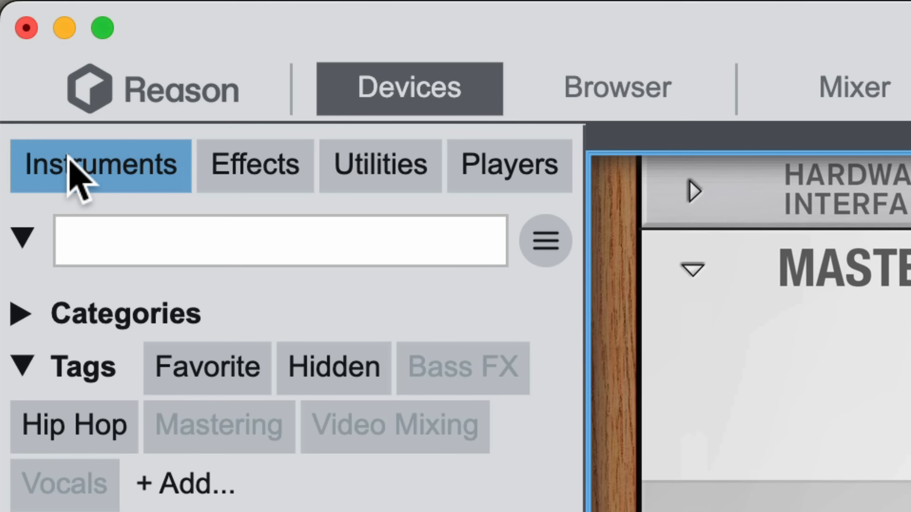
Add a Quad Note Generator to the loop player and set its output mode to Mono High.
{"action": "left_click", "coordinate": [507, 165]}
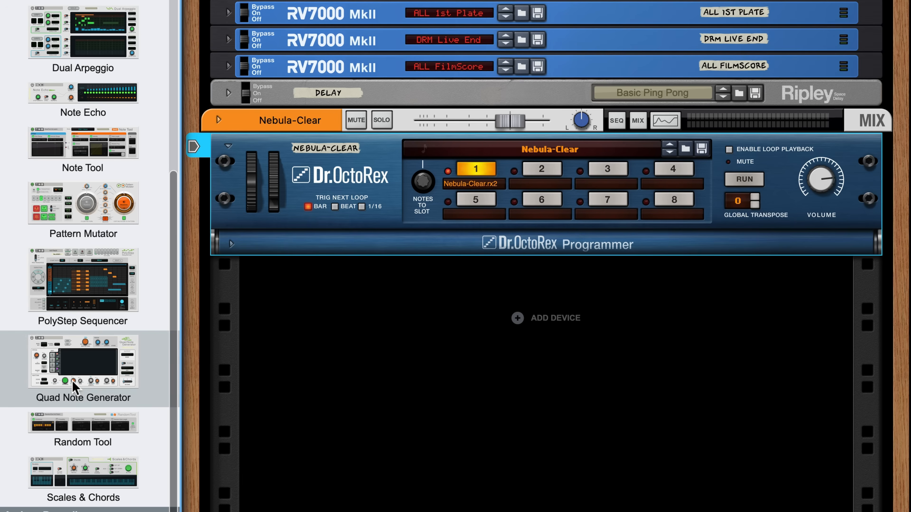
{"action": "double_click", "coordinate": [83, 361]}
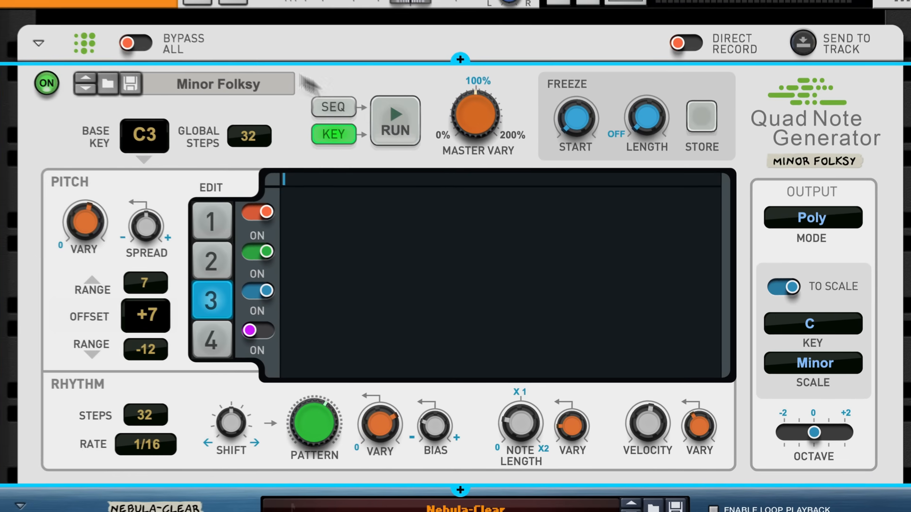
{"action": "left_click", "coordinate": [811, 218]}
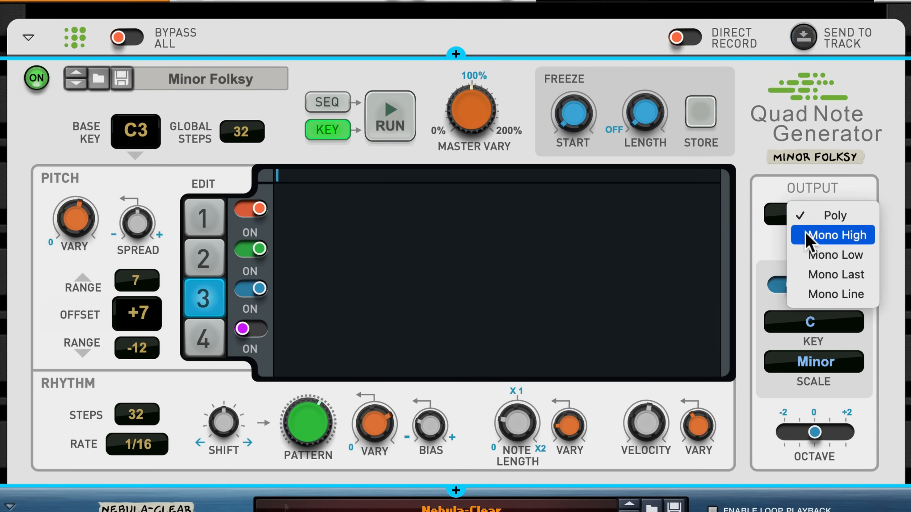
{"action": "left_click", "coordinate": [834, 235]}
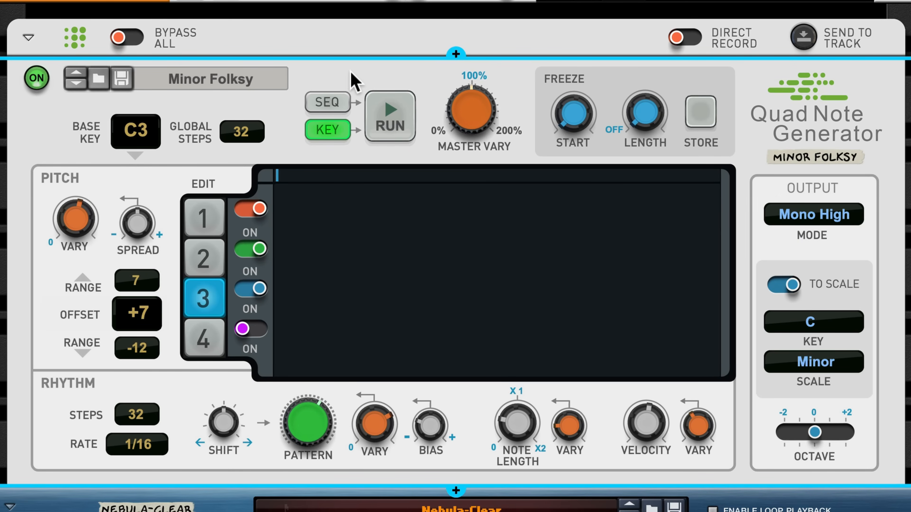
Enable SEQ so playback follows the sequencer and start the generator running.
{"action": "left_click", "coordinate": [327, 103]}
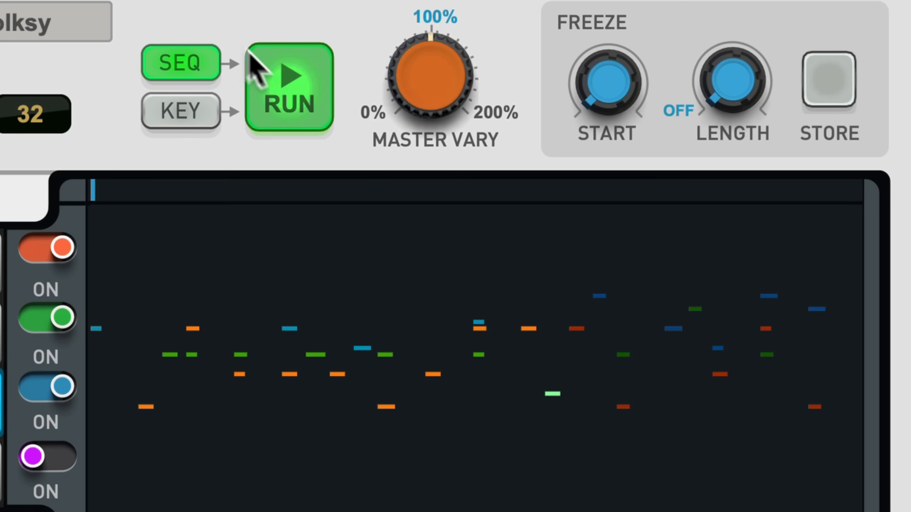
{"action": "left_click", "coordinate": [287, 88]}
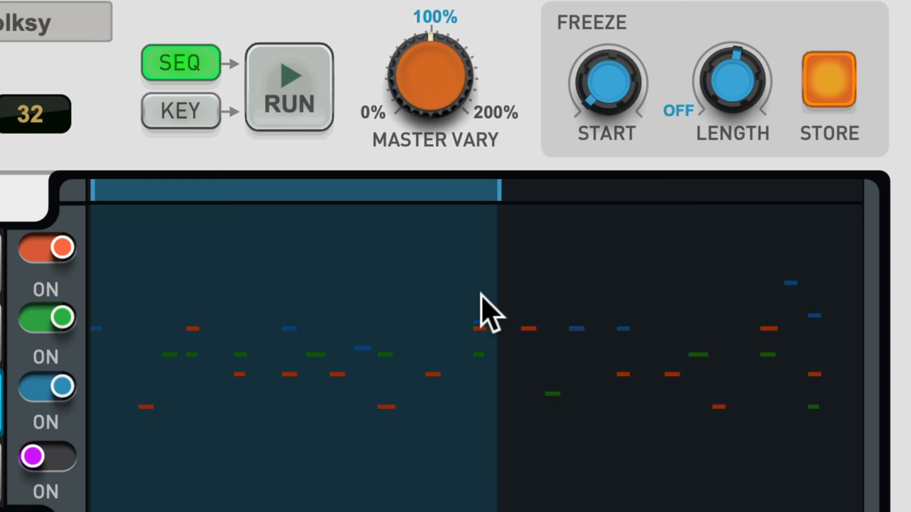
{"action": "mouse_move", "coordinate": [697, 244]}
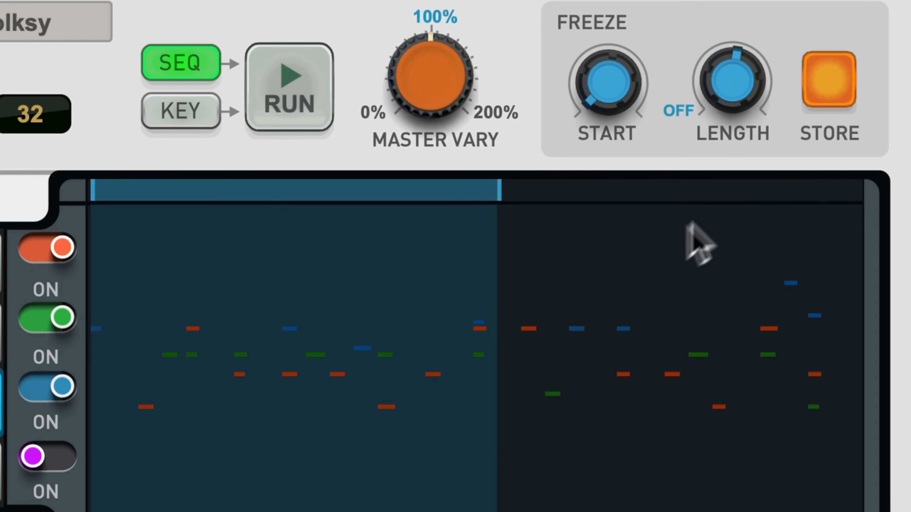
{"action": "left_click", "coordinate": [829, 84]}
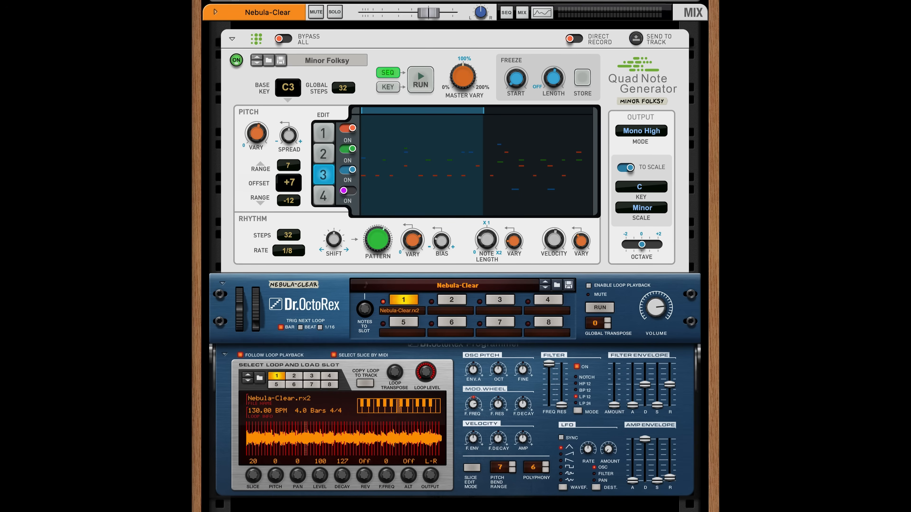
Add Scream 4 Distortion and a Sweeper after Dr.OctoRex, switching the Sweeper to Filter mode.
{"action": "left_click", "coordinate": [420, 80]}
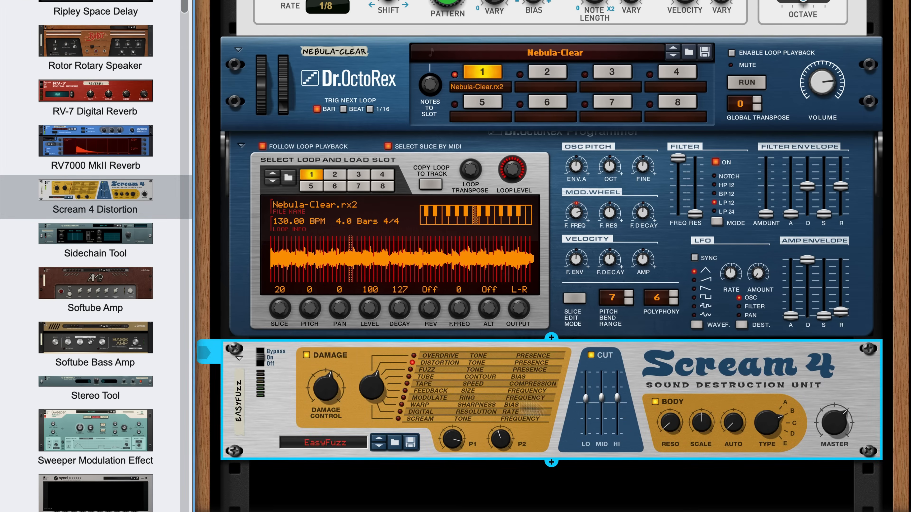
{"action": "scroll", "scroll_direction": "down", "scroll_amount": 3}
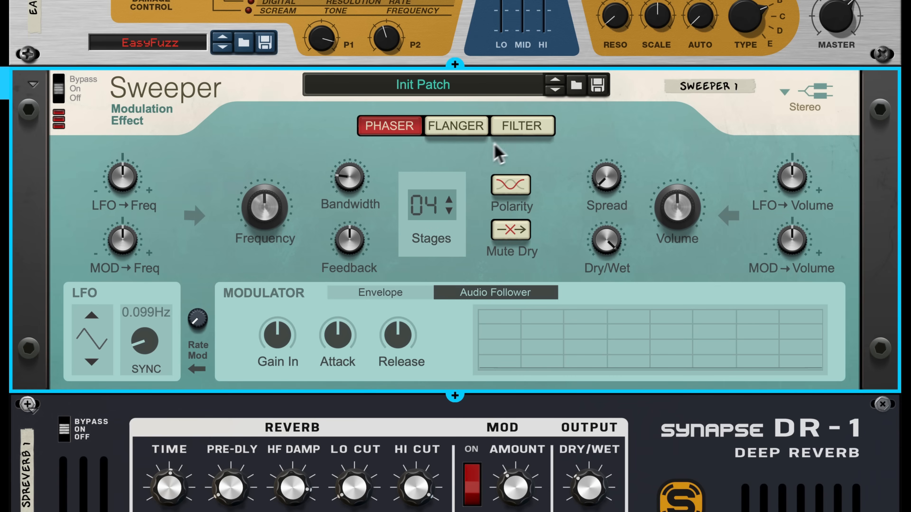
{"action": "left_click", "coordinate": [520, 125]}
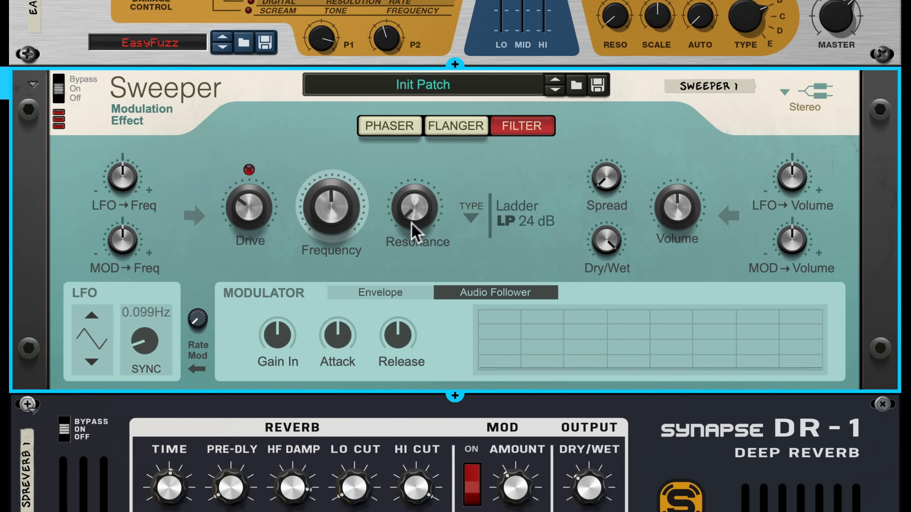